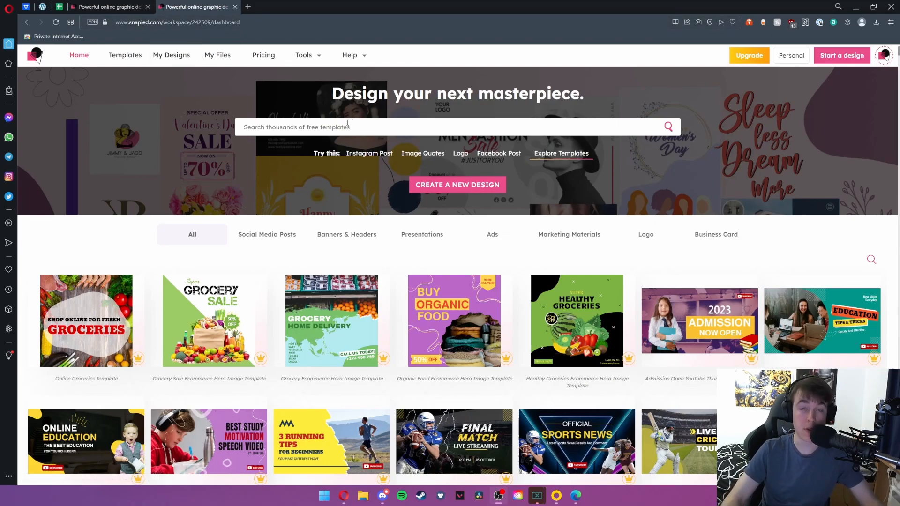
pyautogui.moveTo(79, 55)
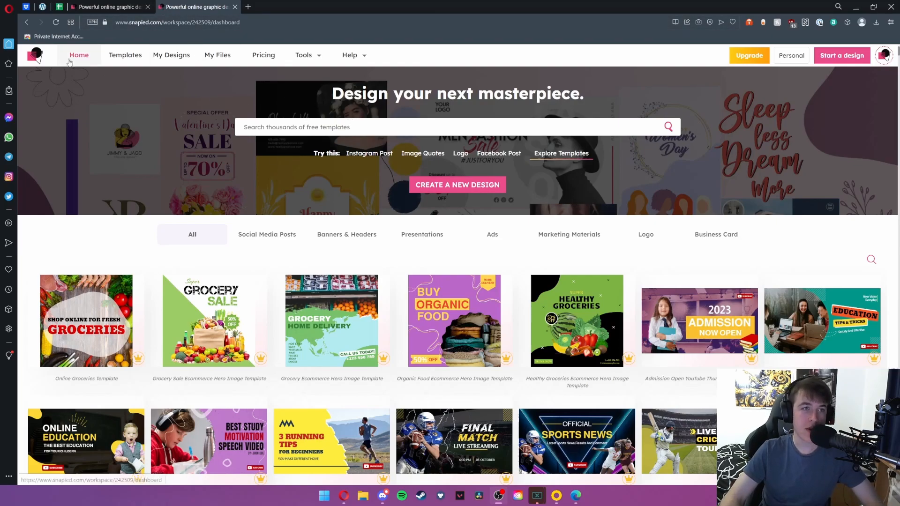
pyautogui.moveTo(174, 199)
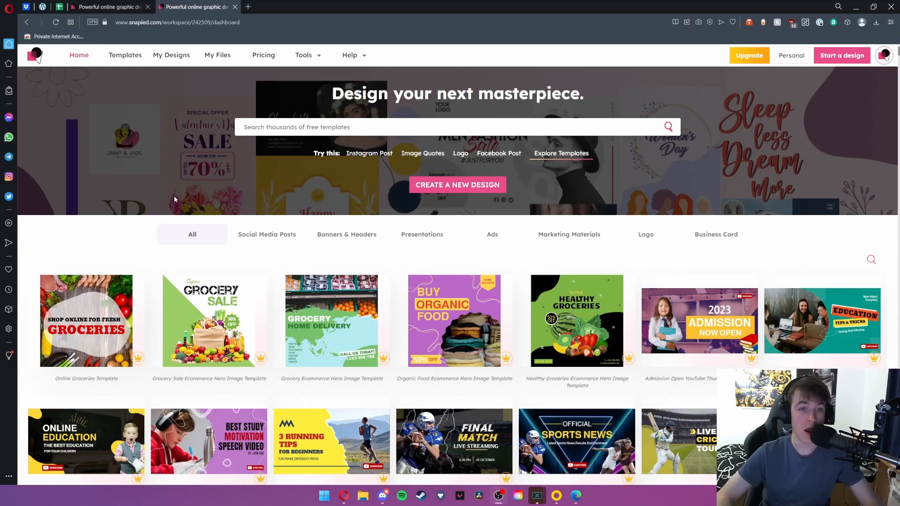
pyautogui.moveTo(308, 240)
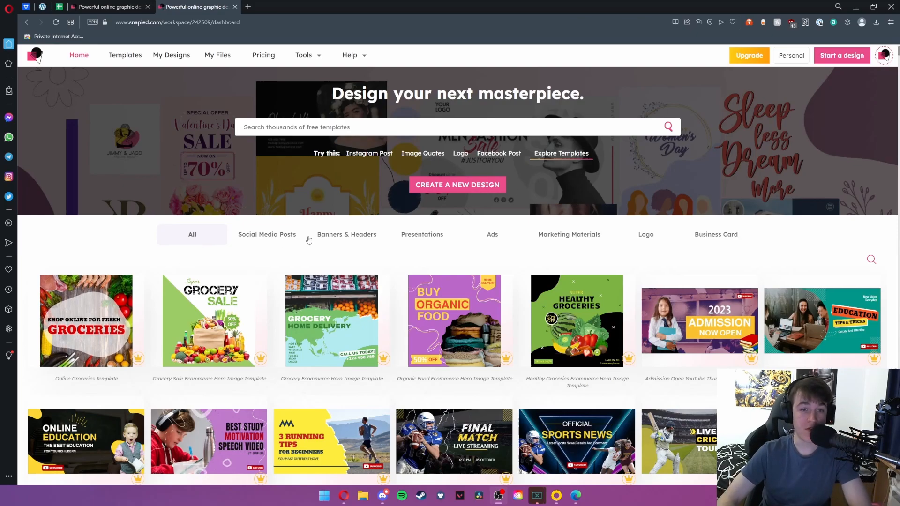
pyautogui.moveTo(593, 238)
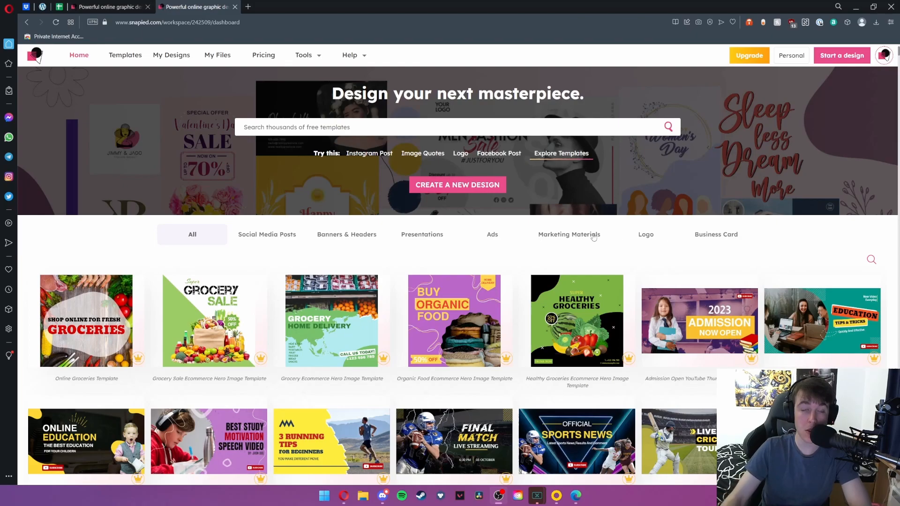
pyautogui.moveTo(375, 61)
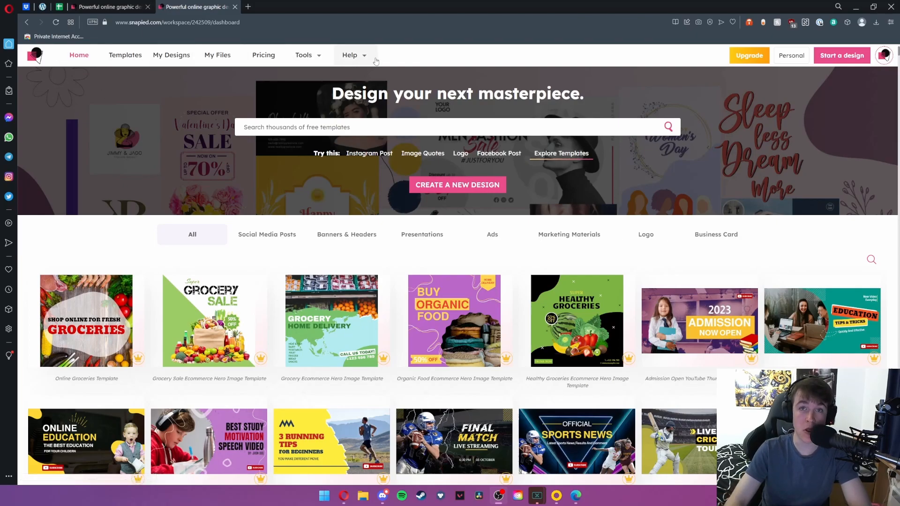
pyautogui.moveTo(378, 133)
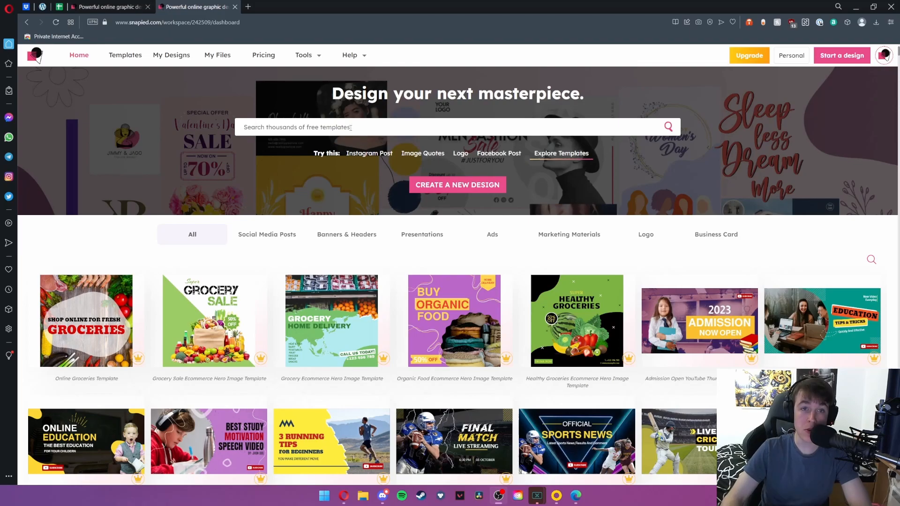
pyautogui.moveTo(417, 189)
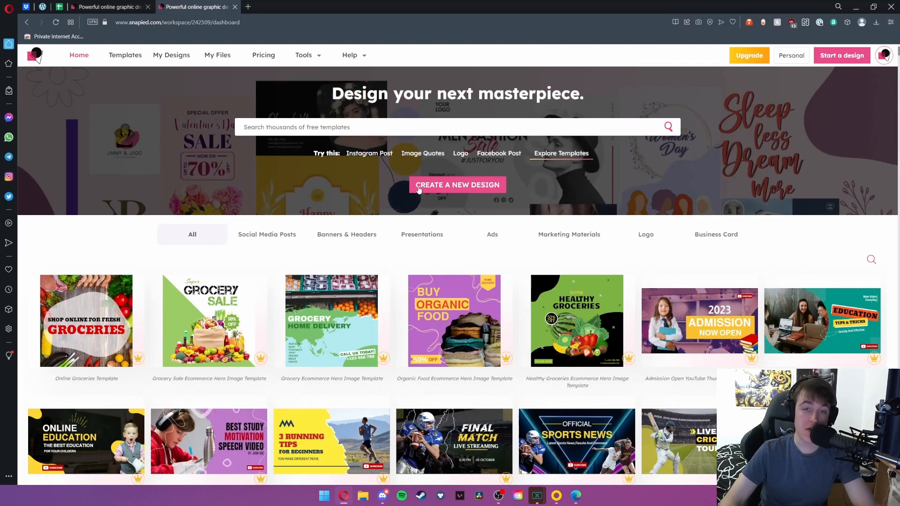
# - Create a blank 1080×1080 px custom-size design and scroll through the template library
pyautogui.click(457, 185)
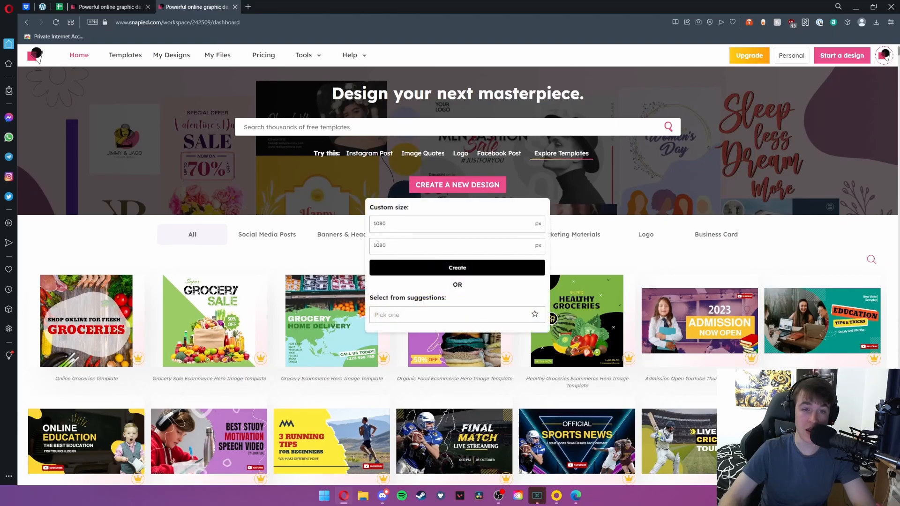
pyautogui.click(457, 268)
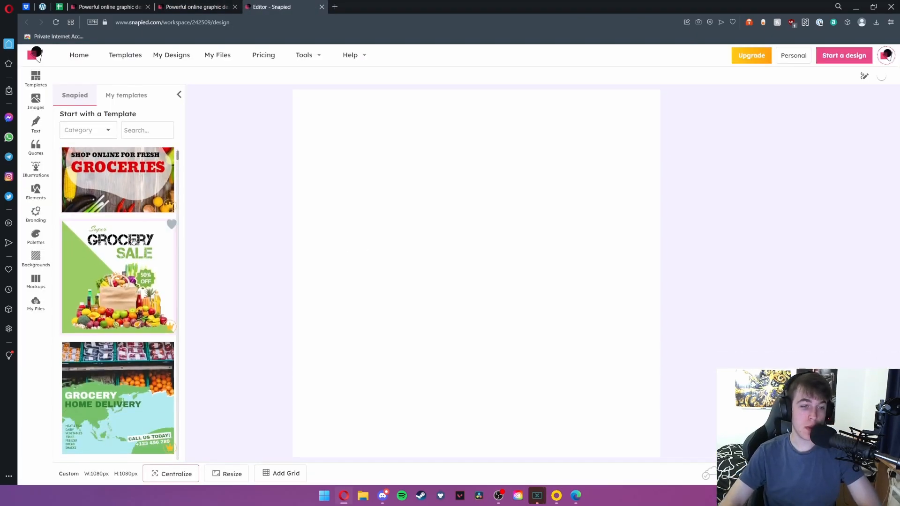
pyautogui.scroll(-3)
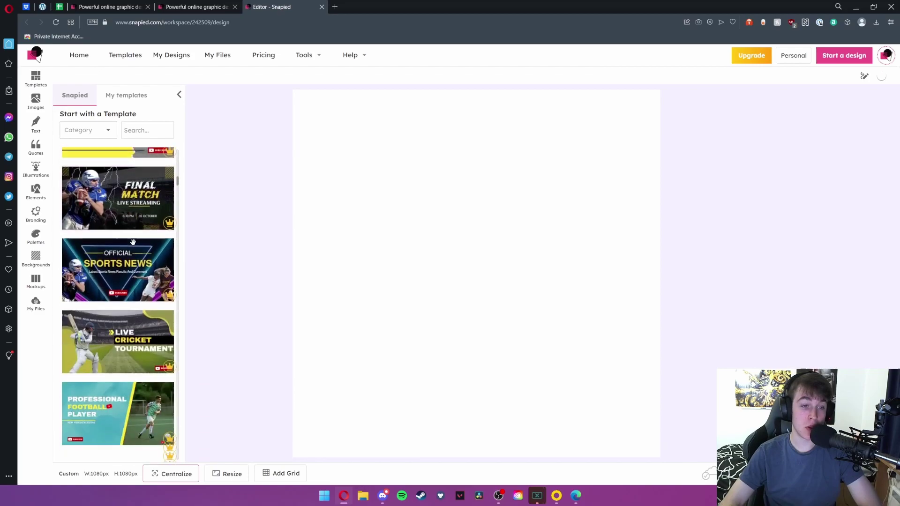
pyautogui.scroll(-3)
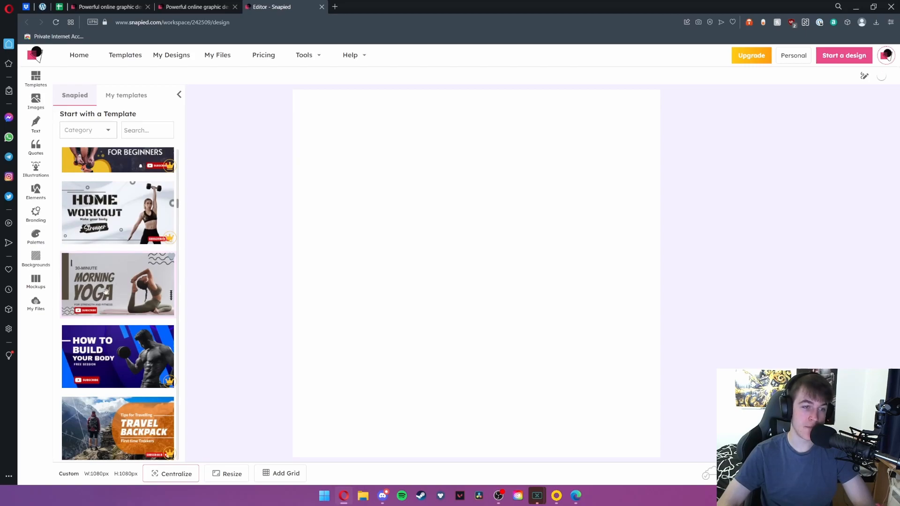
# - Apply the 1280×720 Morning Yoga template over the blank design and select the YOGA text
pyautogui.click(117, 284)
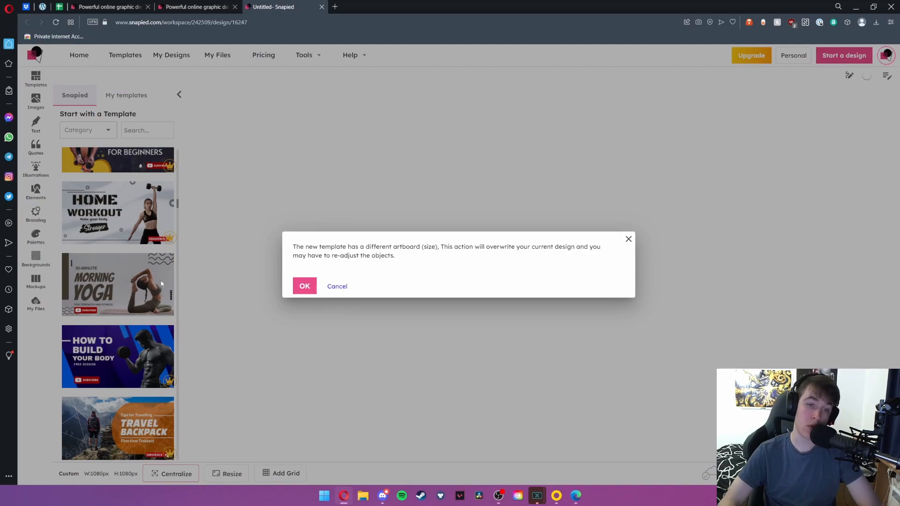
pyautogui.click(304, 286)
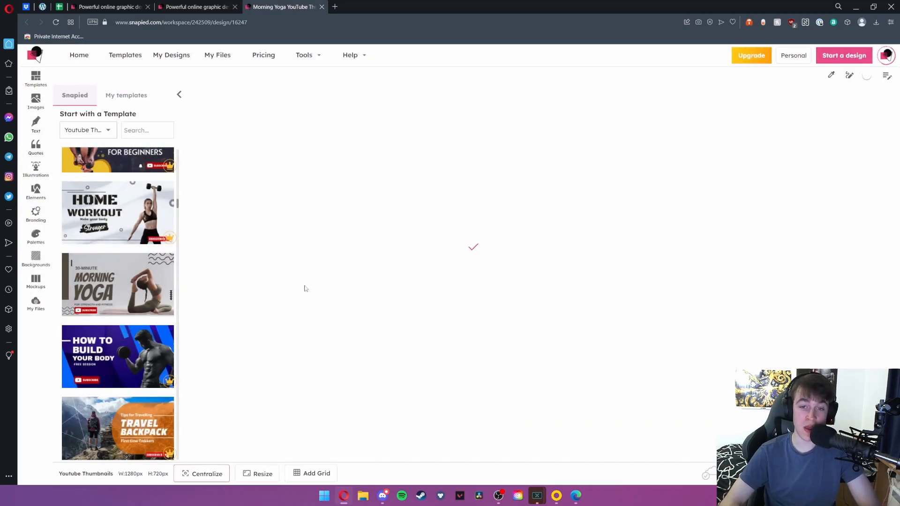
pyautogui.moveTo(475, 257)
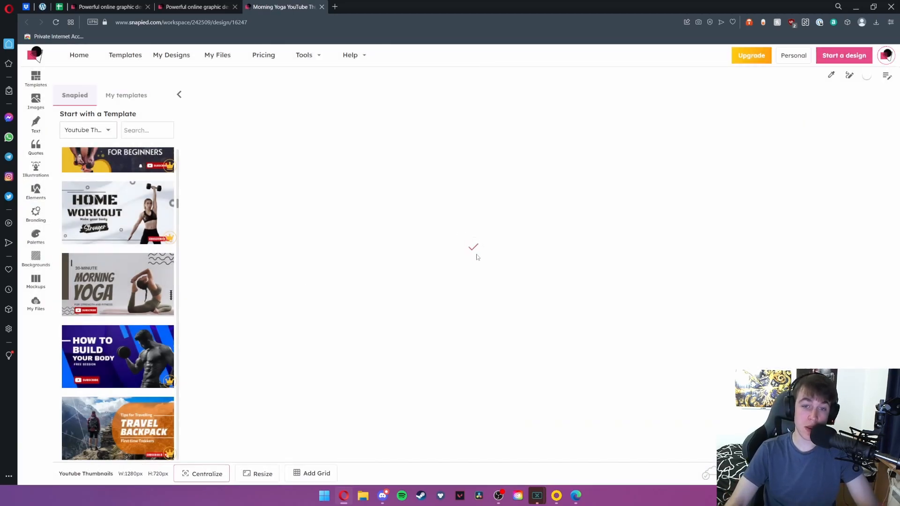
pyautogui.click(117, 284)
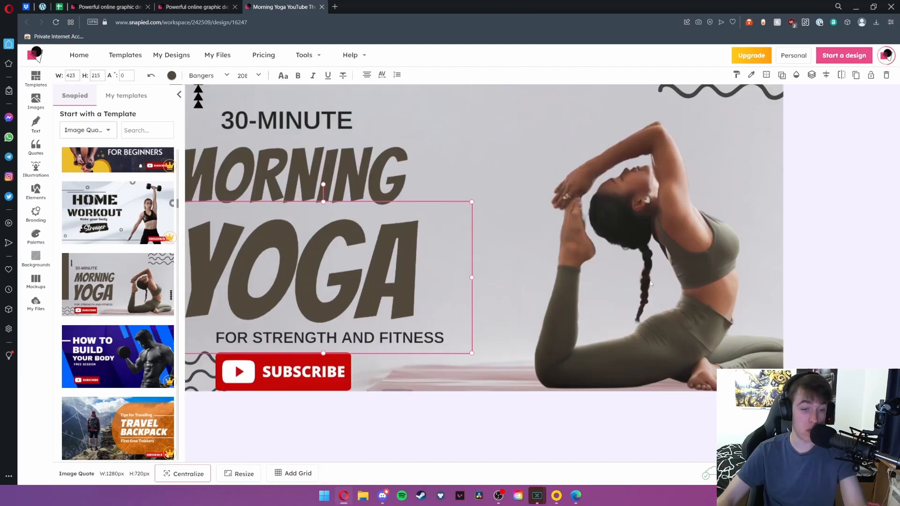
pyautogui.moveTo(555, 289)
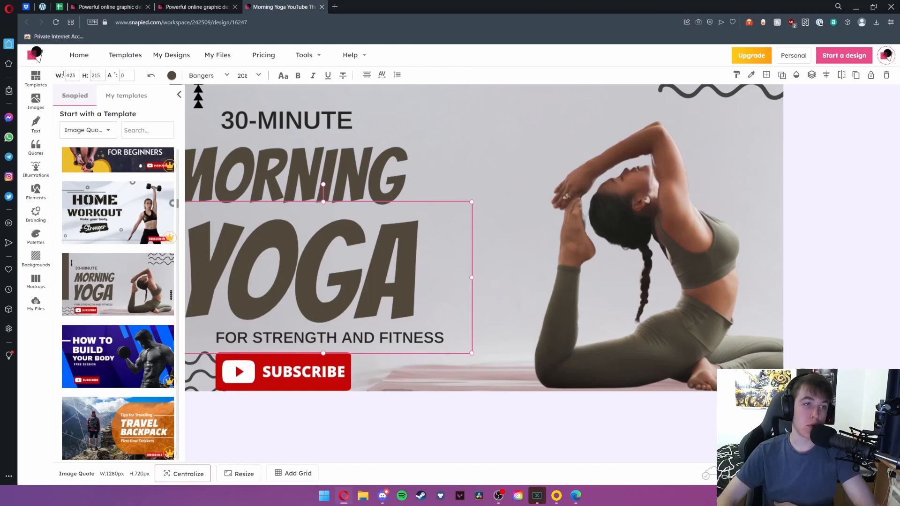
pyautogui.moveTo(330, 222)
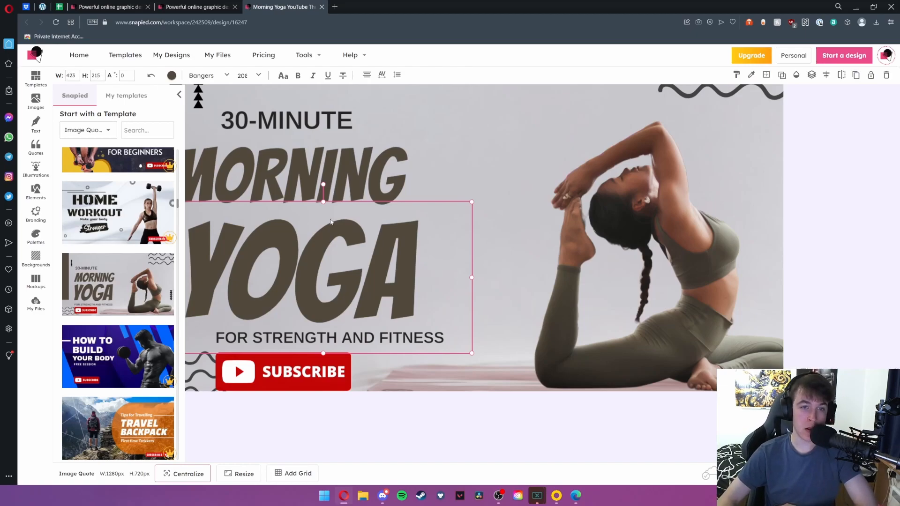
pyautogui.click(287, 121)
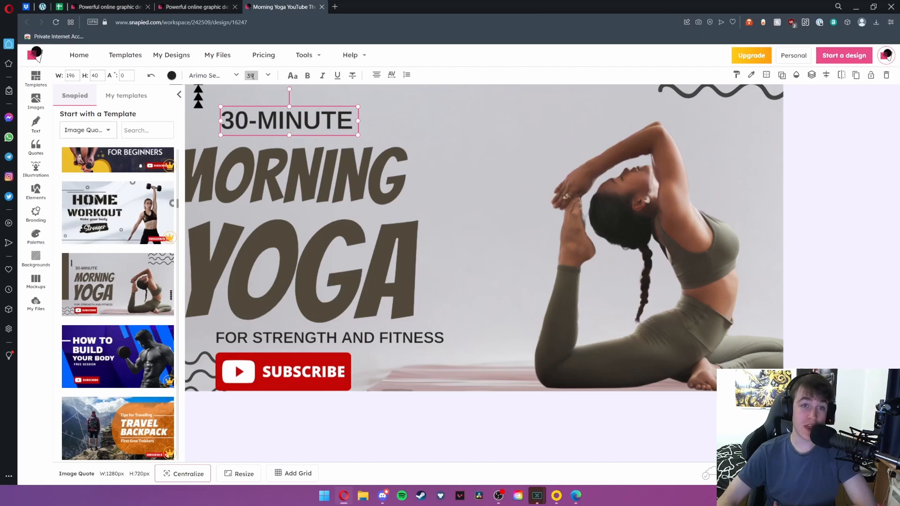
pyautogui.moveTo(407, 74)
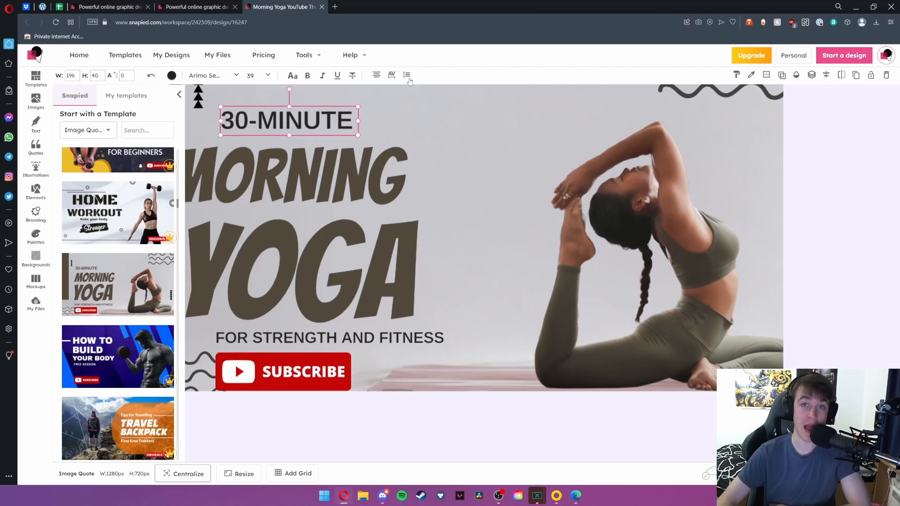
pyautogui.moveTo(736, 75)
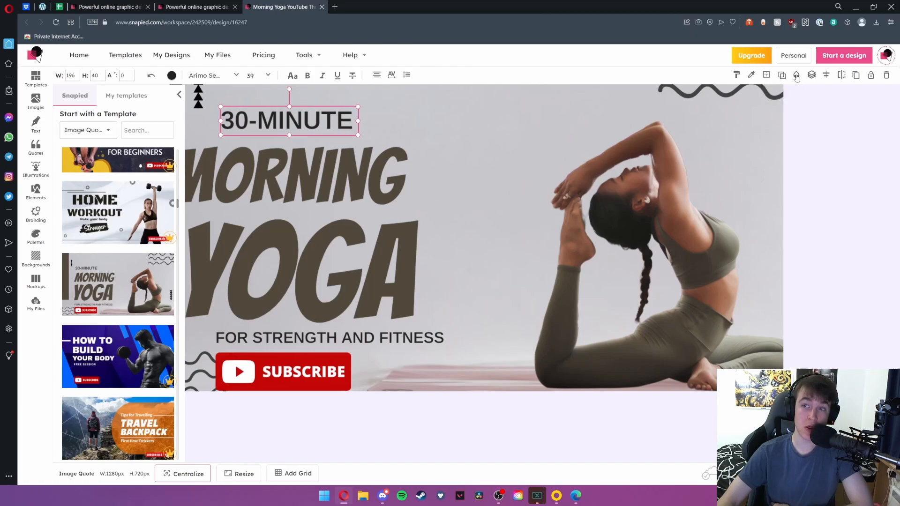
pyautogui.moveTo(826, 74)
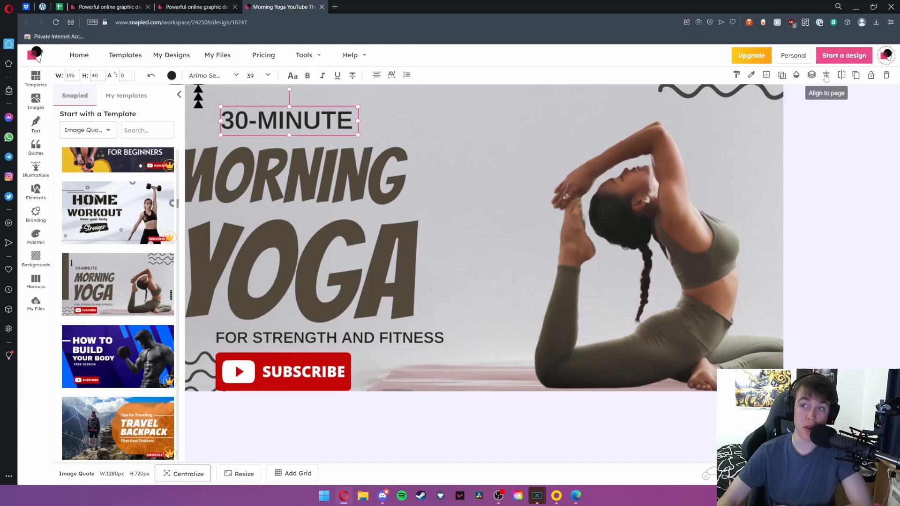
pyautogui.moveTo(841, 75)
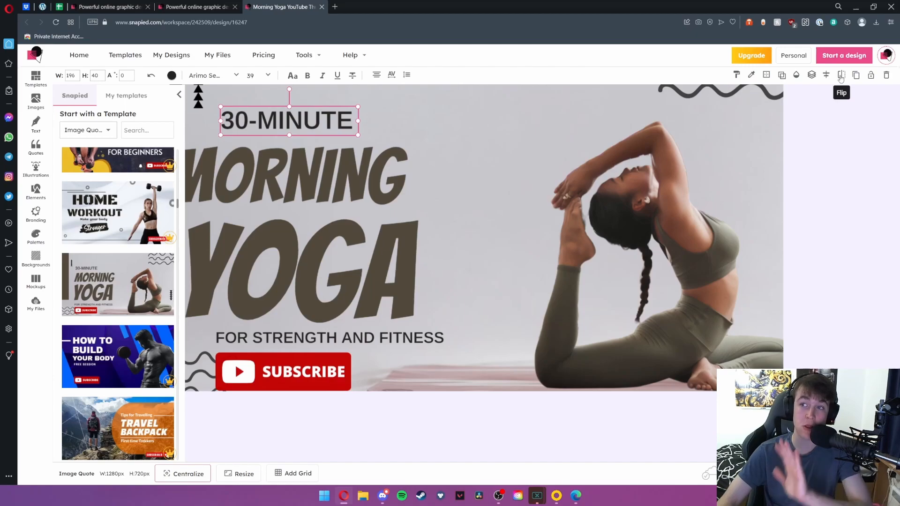
pyautogui.moveTo(855, 75)
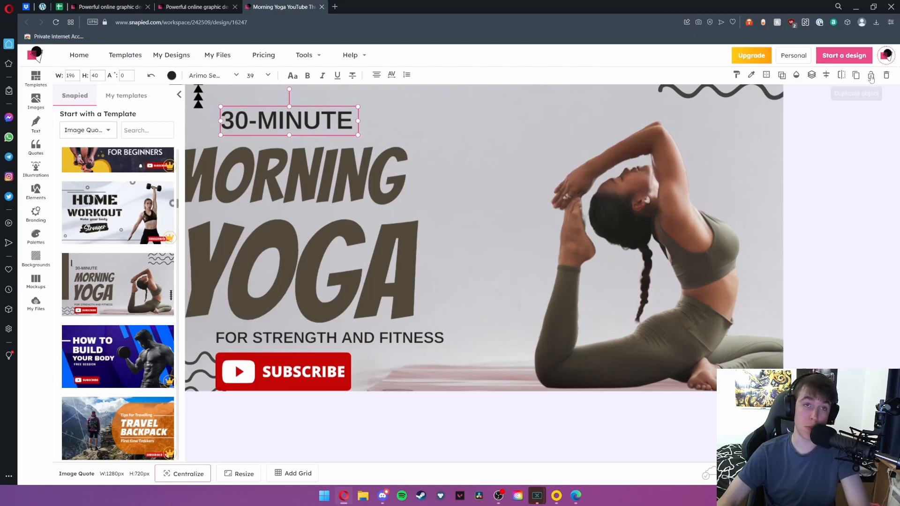
pyautogui.moveTo(885, 75)
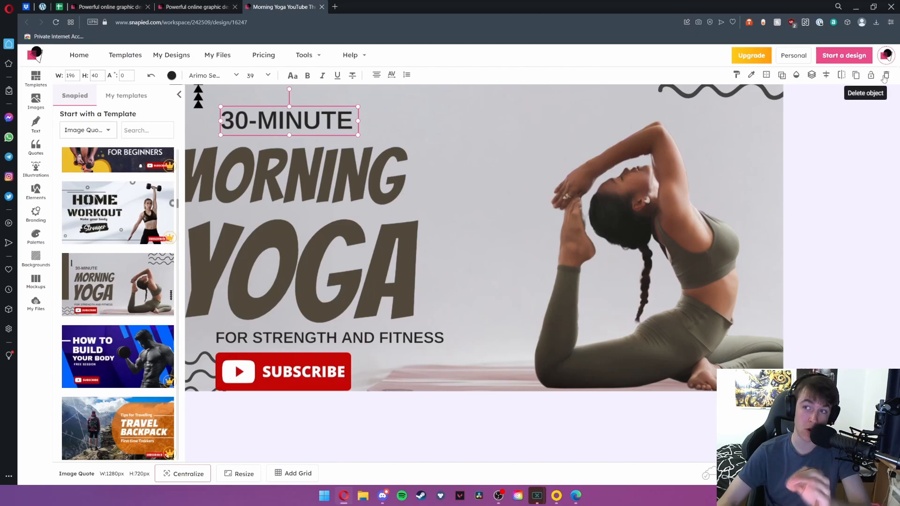
pyautogui.moveTo(808, 84)
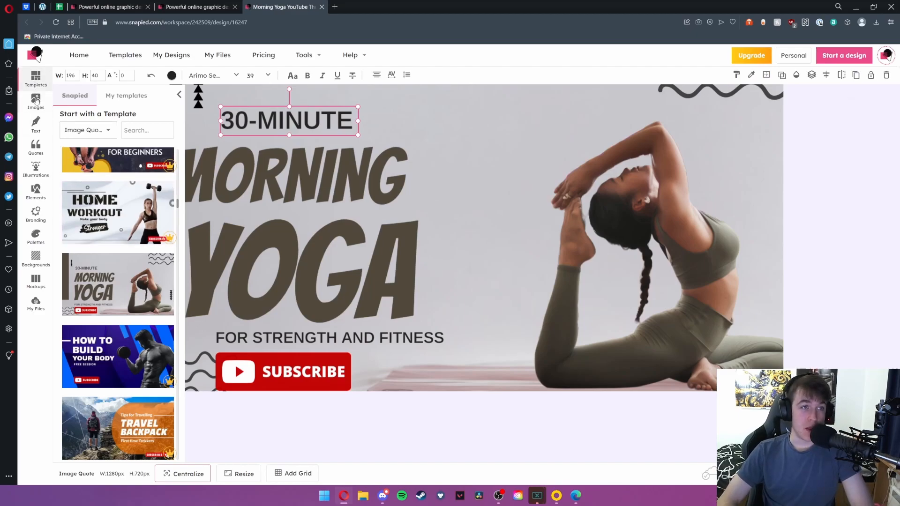
# - Browse the Unsplash and Pexels stock photo sources, then show the text-adding options
pyautogui.click(36, 102)
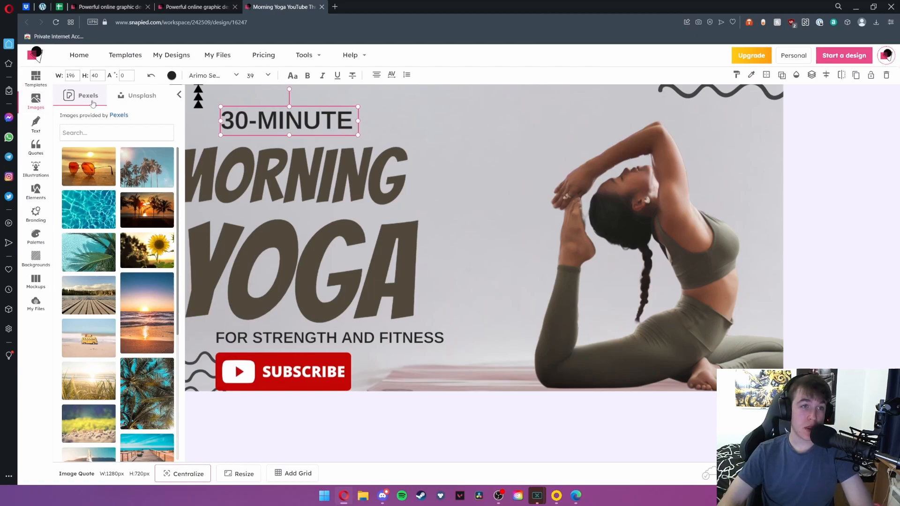
pyautogui.moveTo(89, 209)
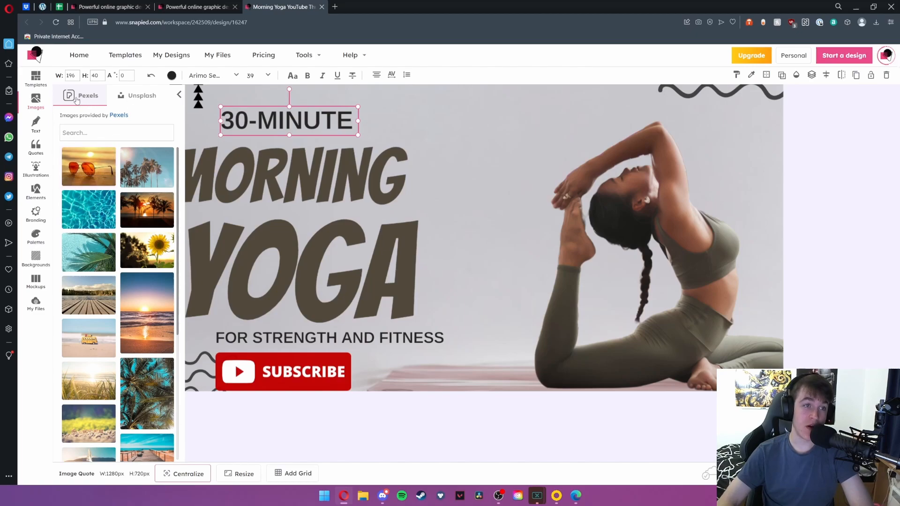
pyautogui.click(141, 95)
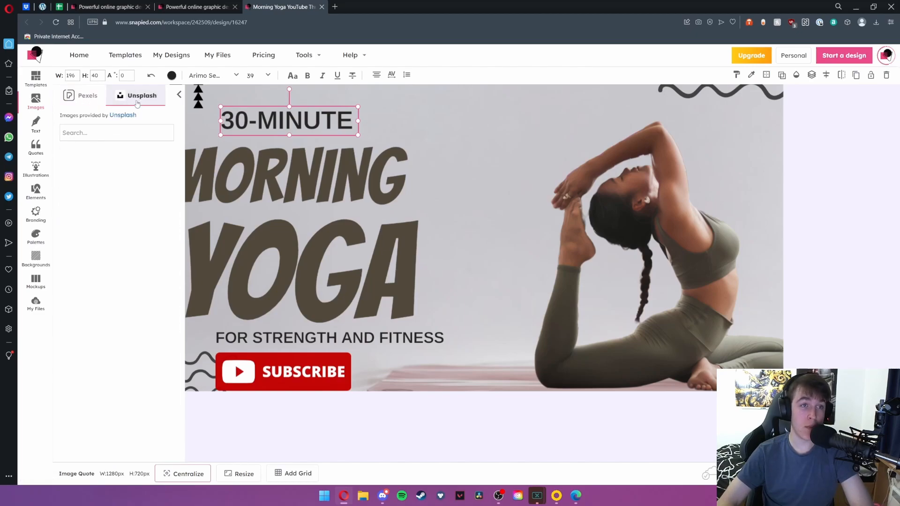
pyautogui.click(87, 96)
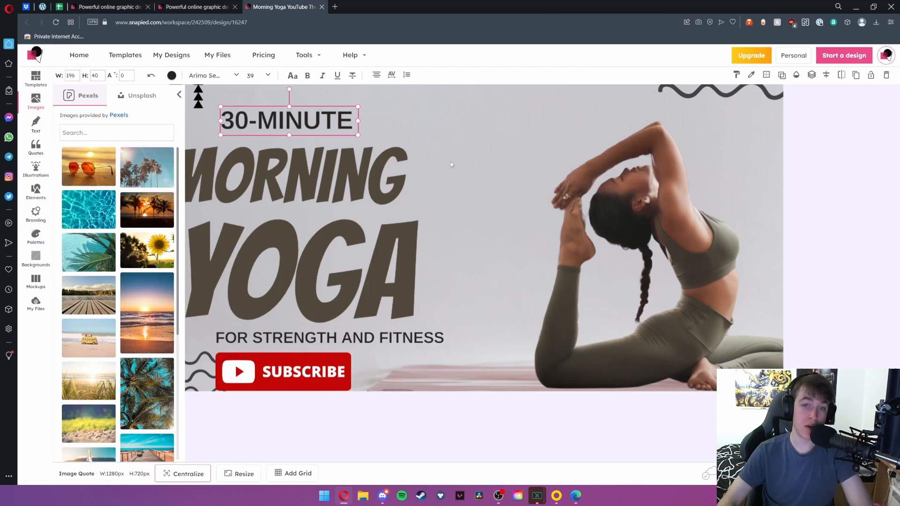
pyautogui.click(35, 126)
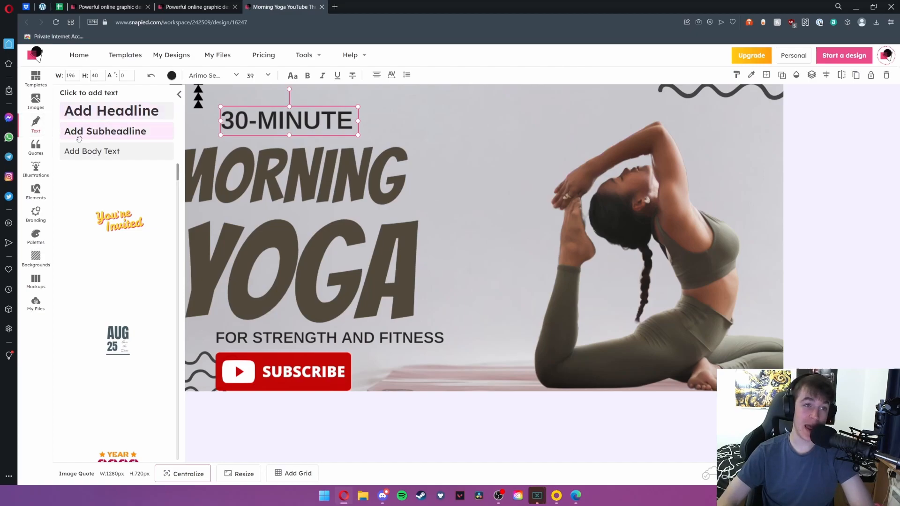
pyautogui.moveTo(92, 151)
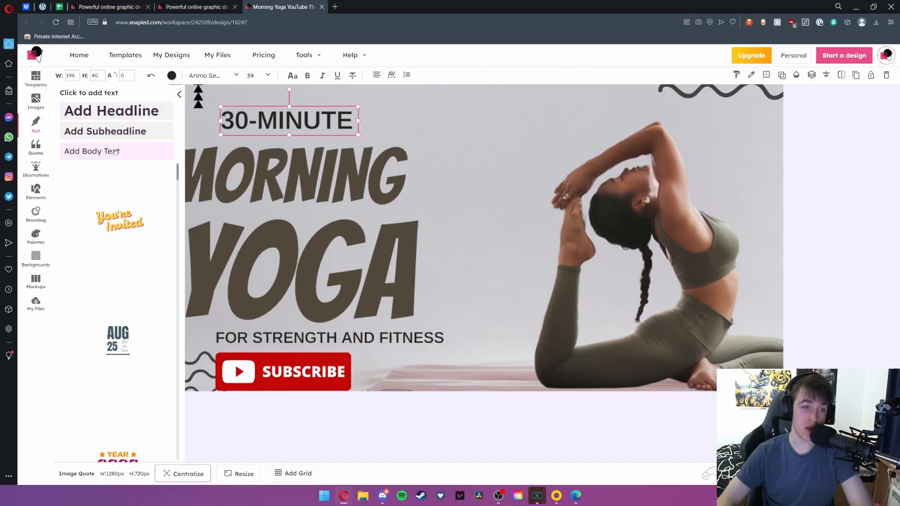
pyautogui.scroll(-3)
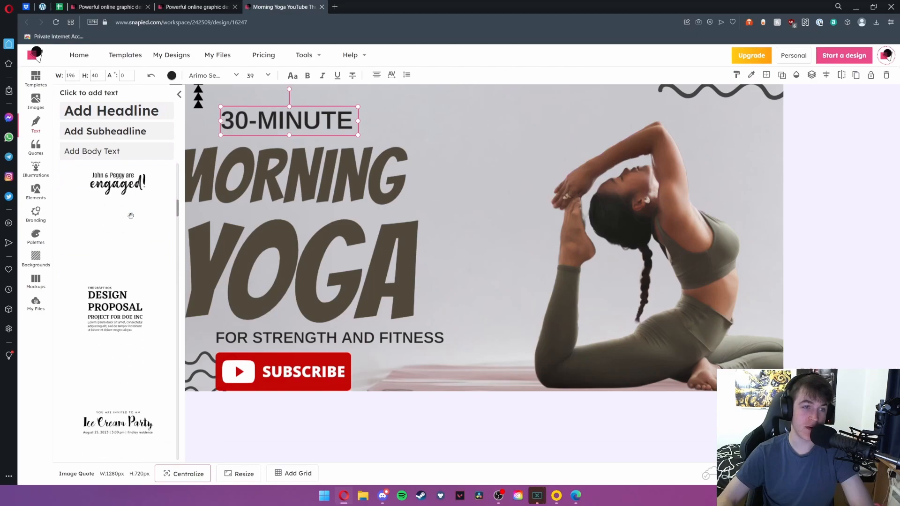
pyautogui.scroll(-3)
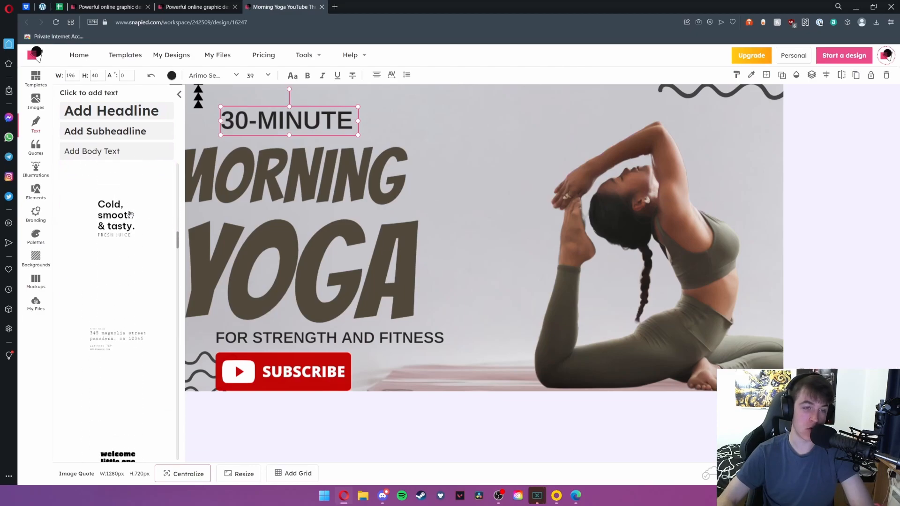
pyautogui.scroll(-3)
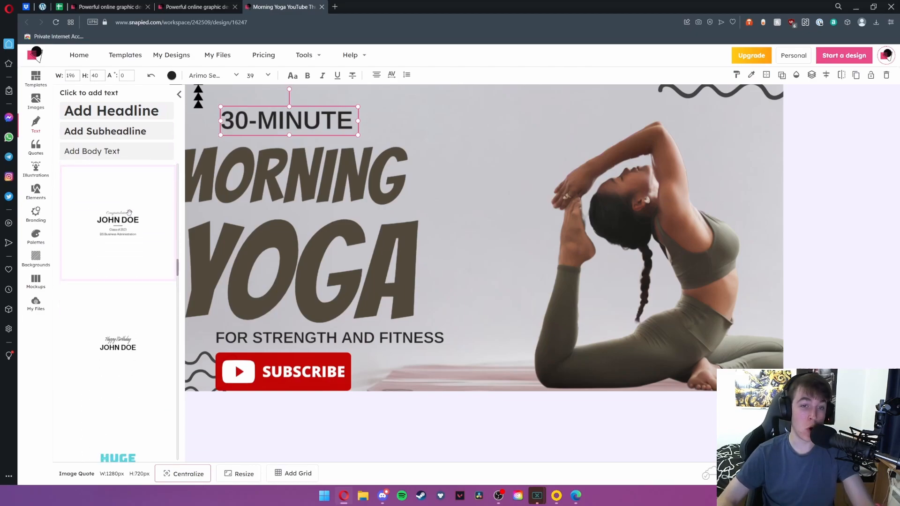
pyautogui.scroll(-3)
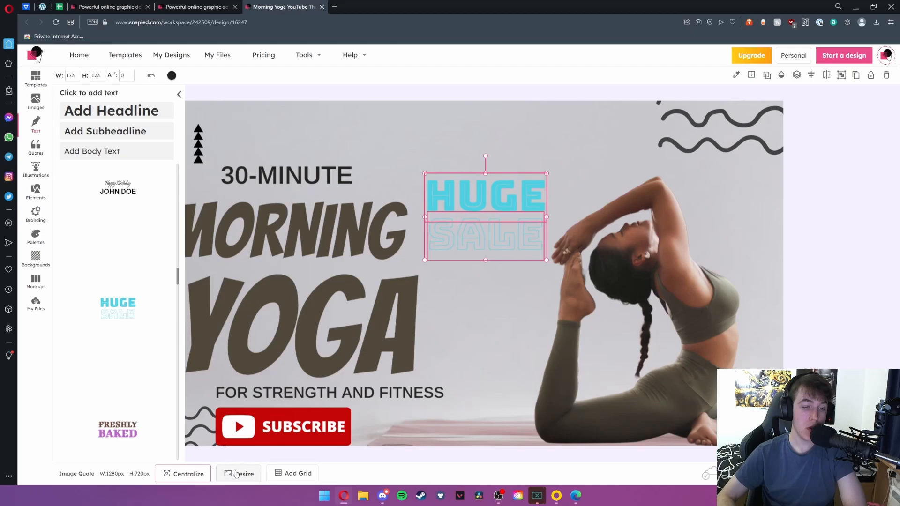
# - Insert the blue HUGE SALE text preset beside the yoga figure
pyautogui.click(243, 473)
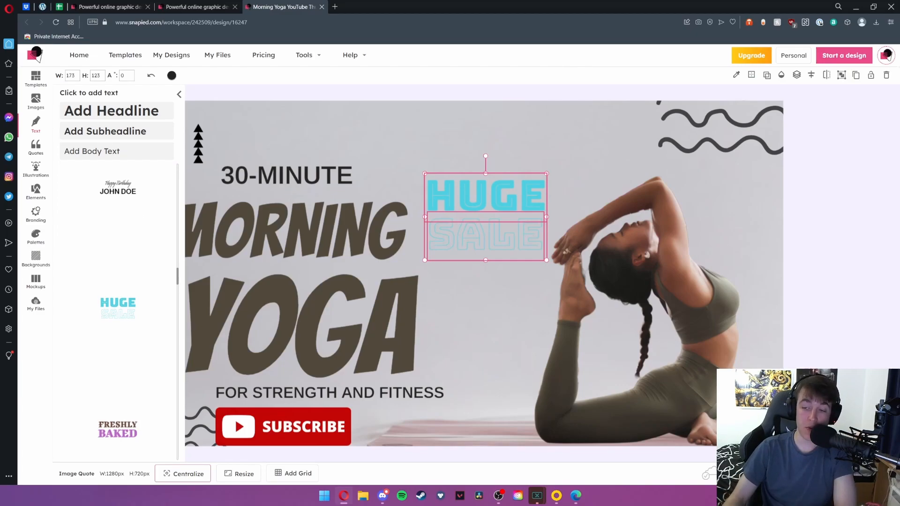
pyautogui.click(789, 110)
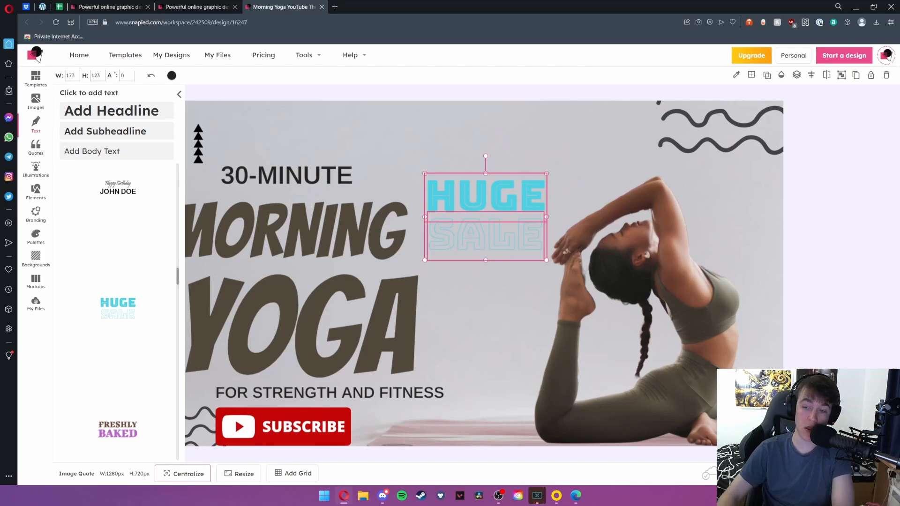
# - Show the Layers panel listing the thumbnail's groups, image and text elements
pyautogui.click(796, 75)
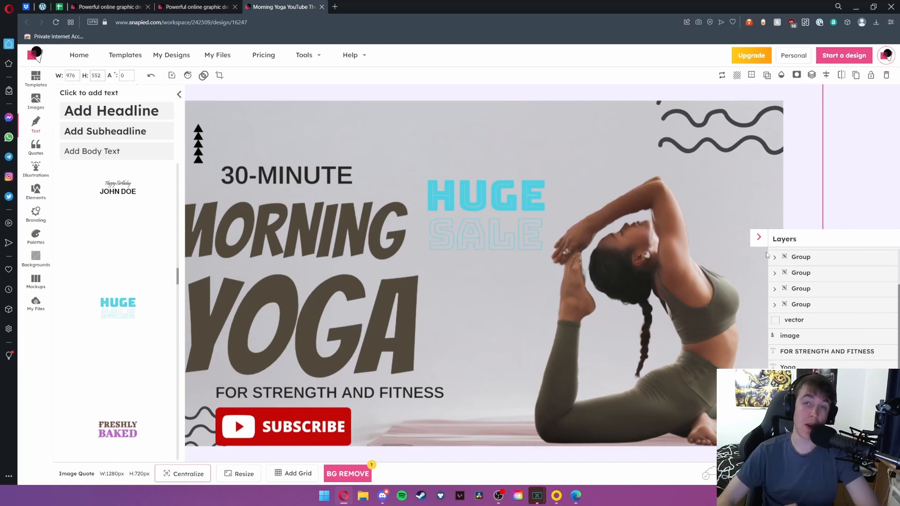
# - Browse the Quotes collection, then show the Illustrations library
pyautogui.click(35, 148)
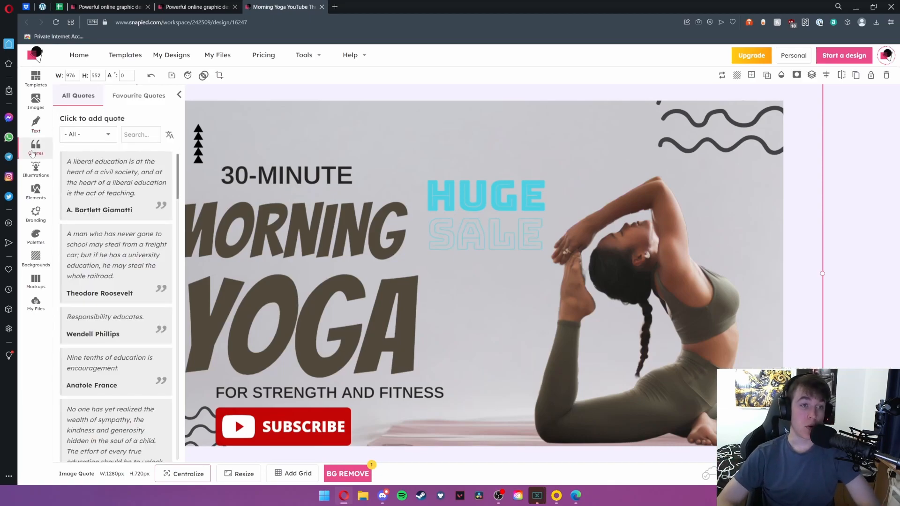
pyautogui.moveTo(114, 254)
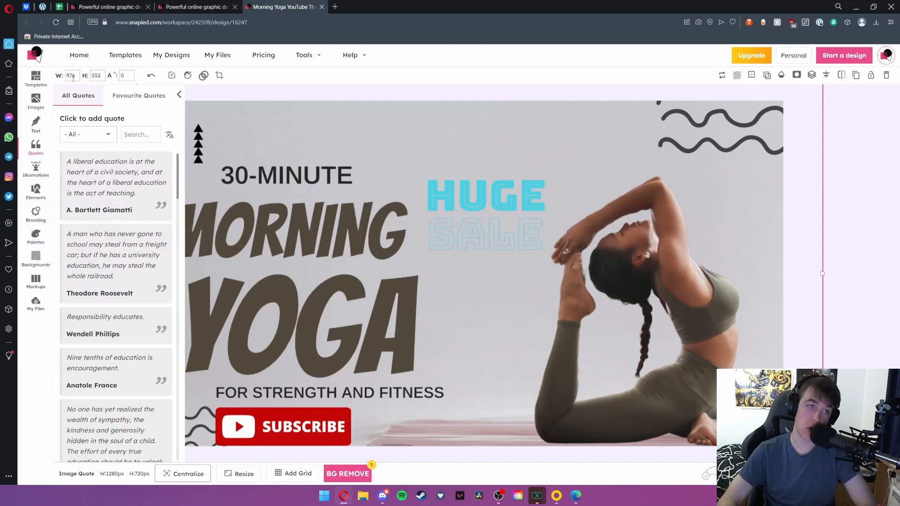
pyautogui.moveTo(186, 75)
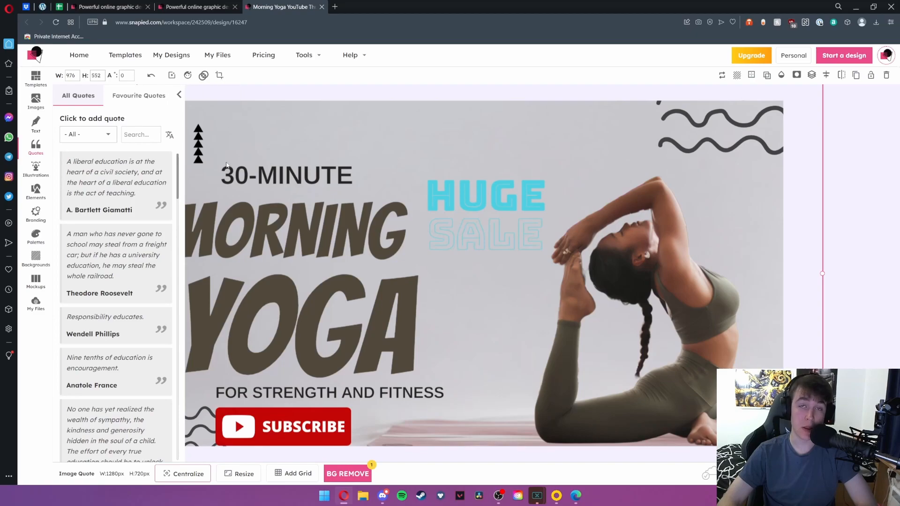
pyautogui.click(36, 169)
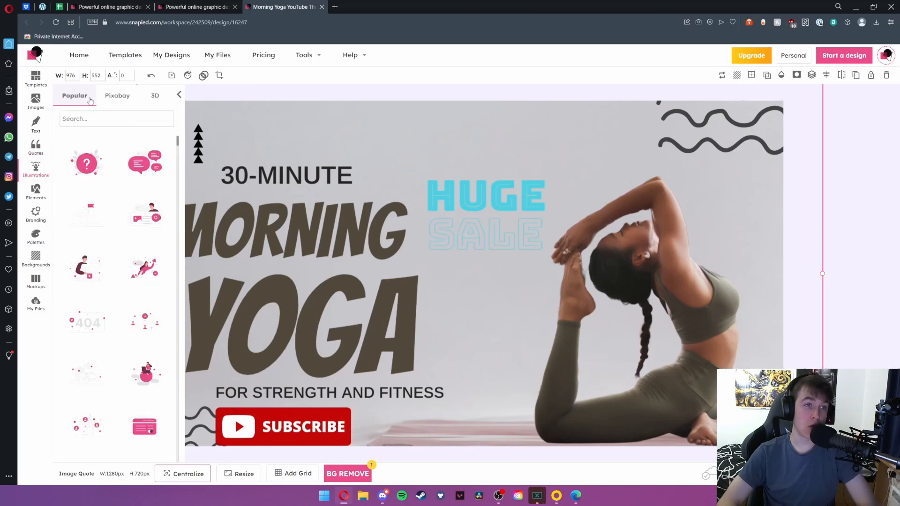
pyautogui.click(154, 95)
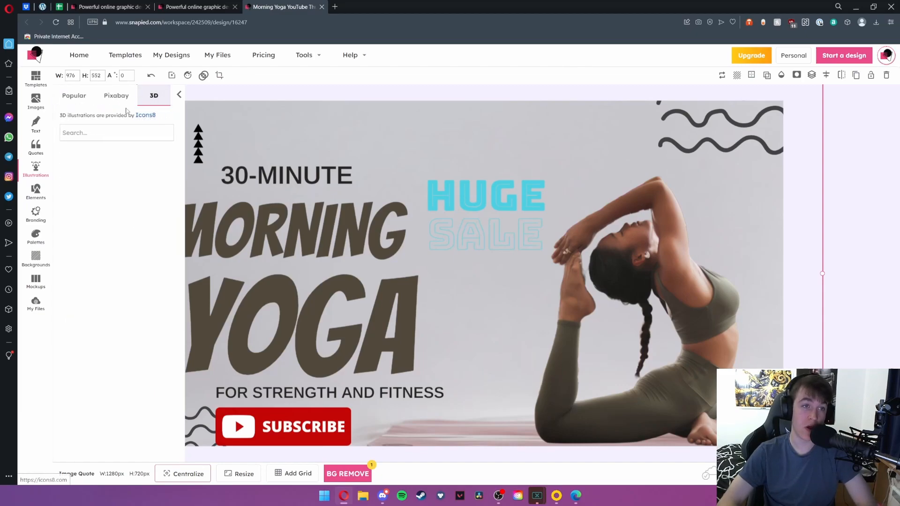
pyautogui.click(74, 95)
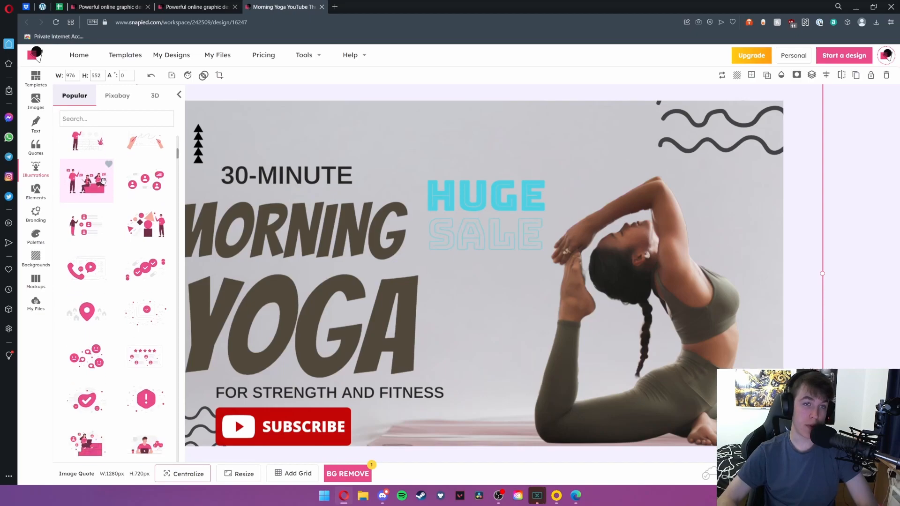
pyautogui.scroll(-3)
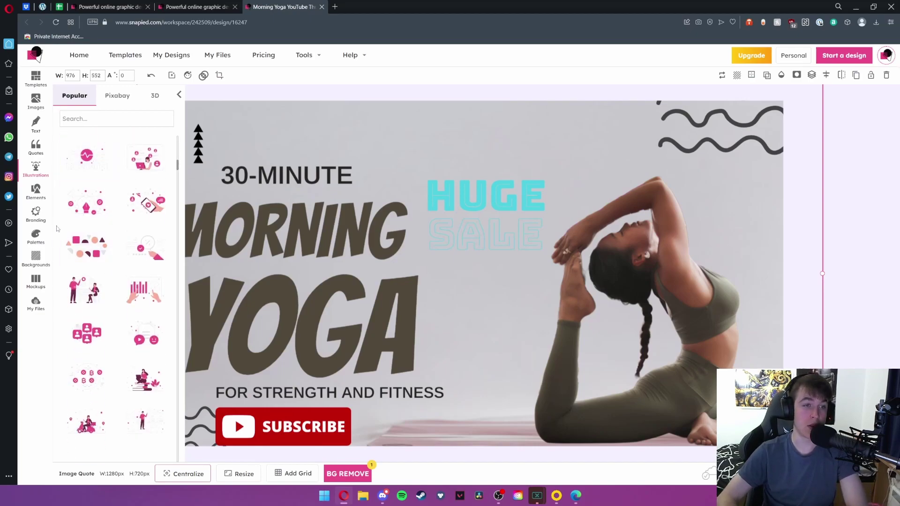
pyautogui.scroll(-3)
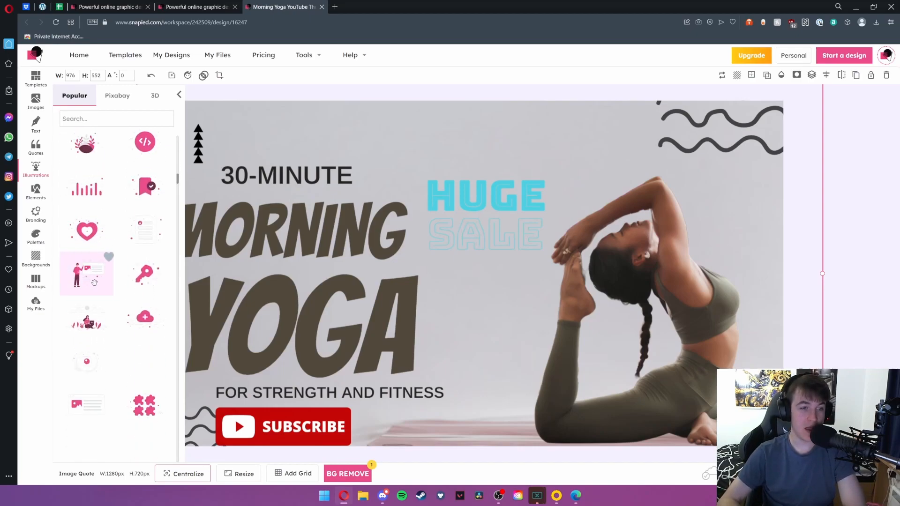
pyautogui.scroll(-3)
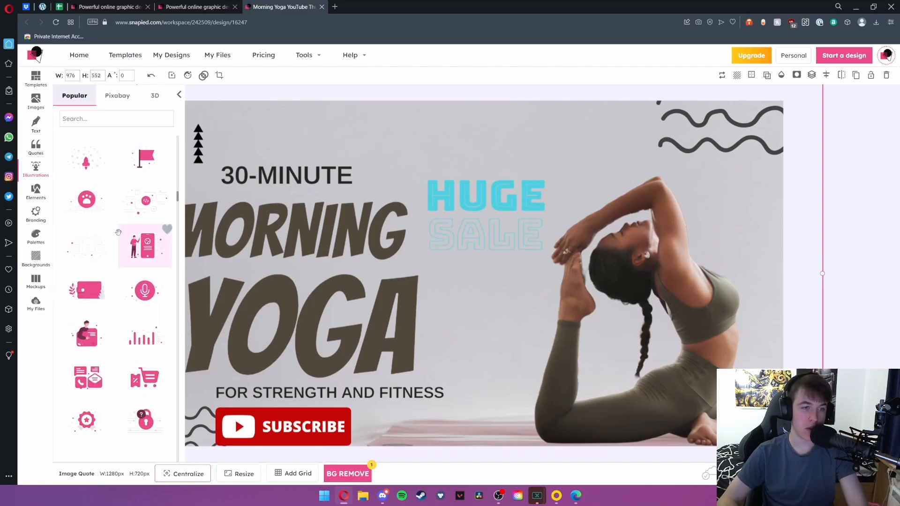
pyautogui.moveTo(132, 244)
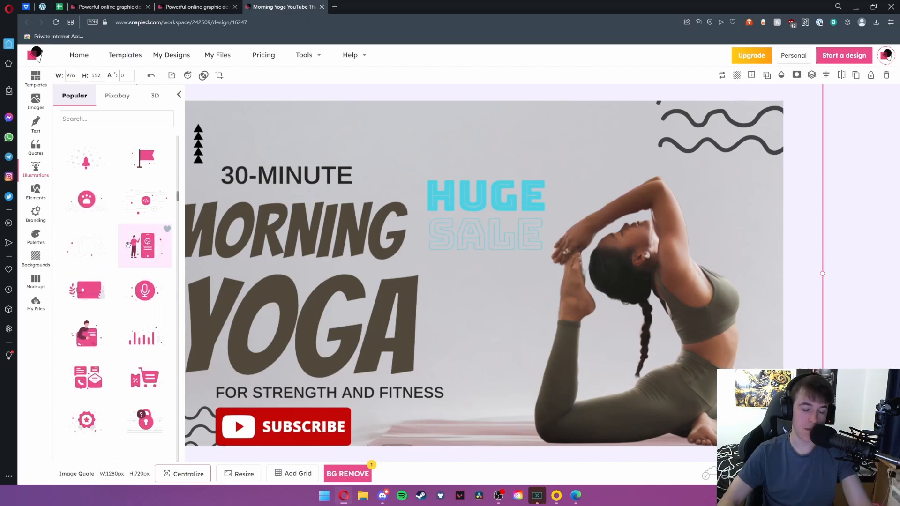
pyautogui.moveTo(122, 253)
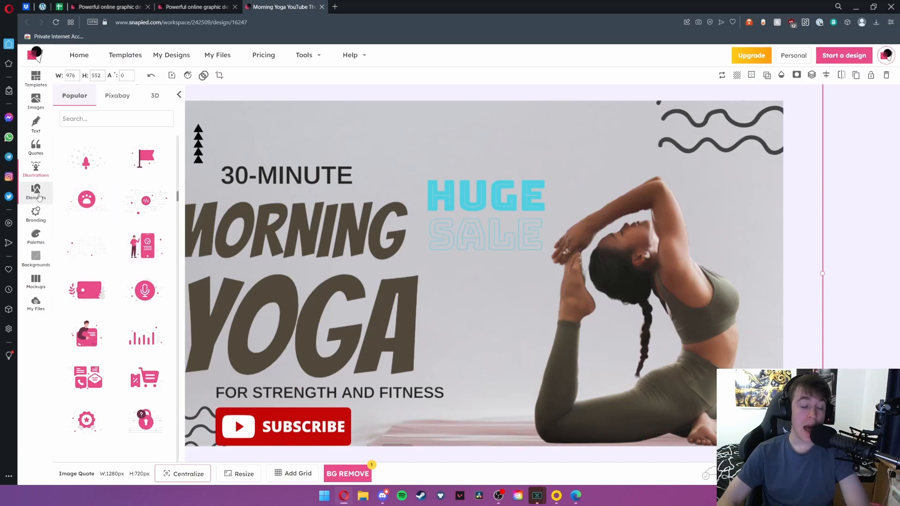
# - Browse shape elements, apply the brand preset for a thin MORNING heading, and view palettes
pyautogui.click(35, 194)
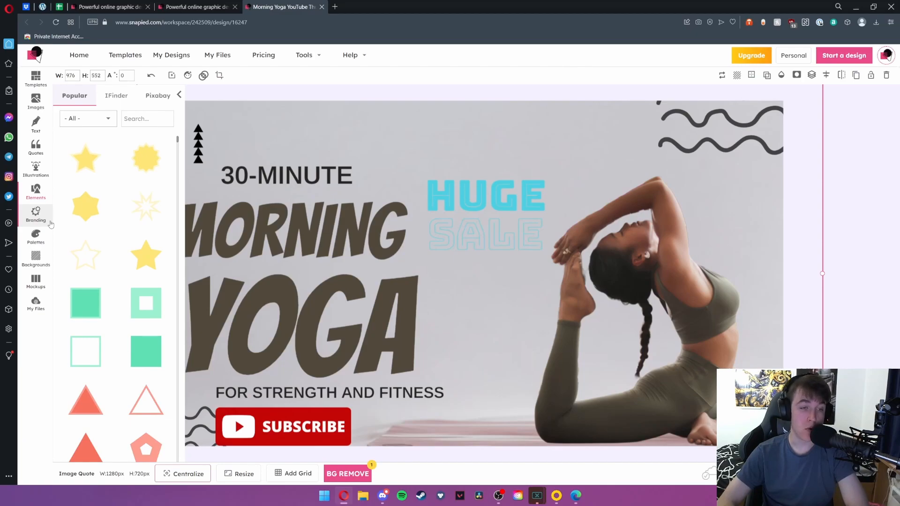
pyautogui.moveTo(85, 351)
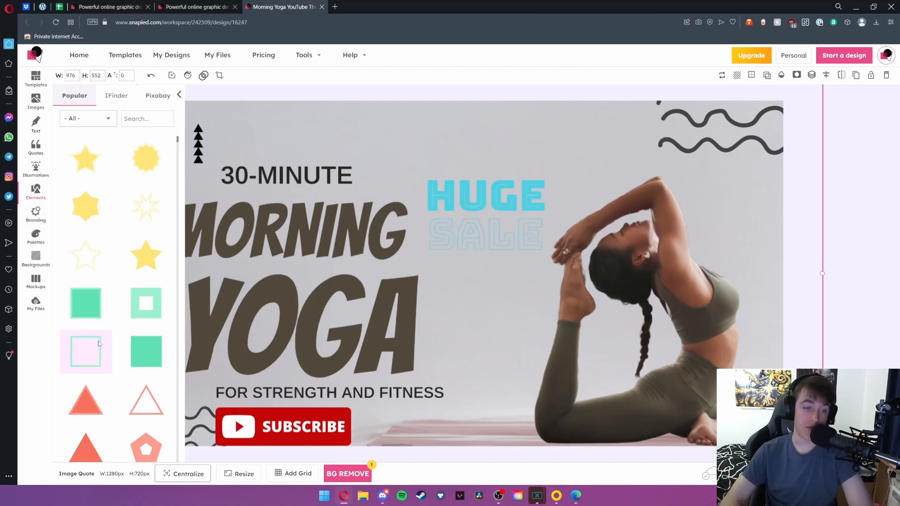
pyautogui.scroll(-3)
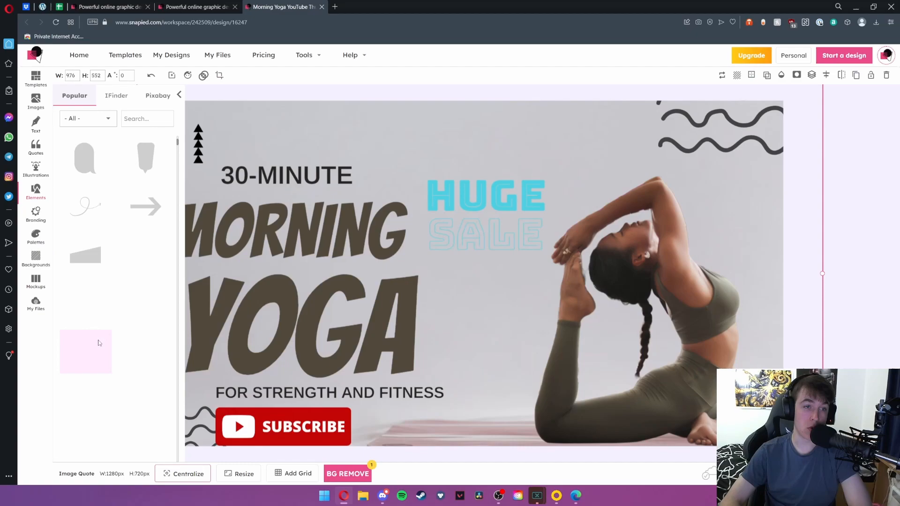
pyautogui.scroll(-3)
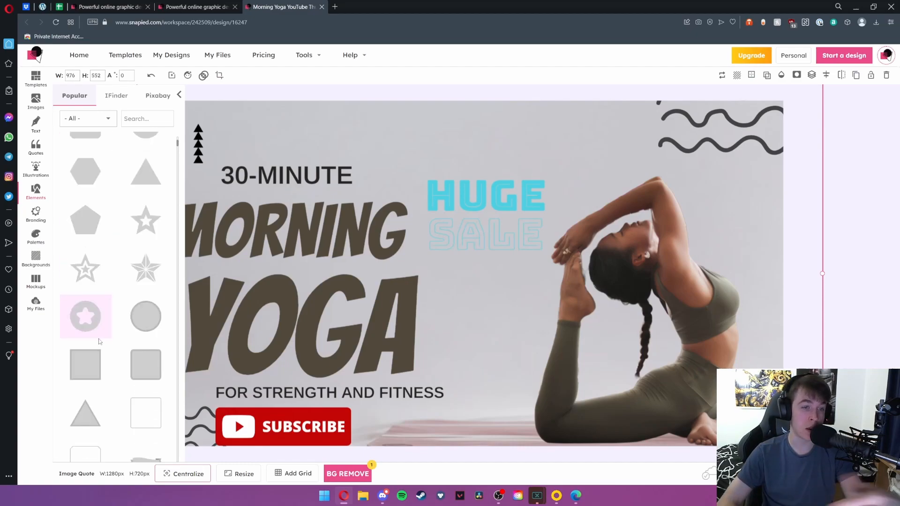
pyautogui.scroll(-3)
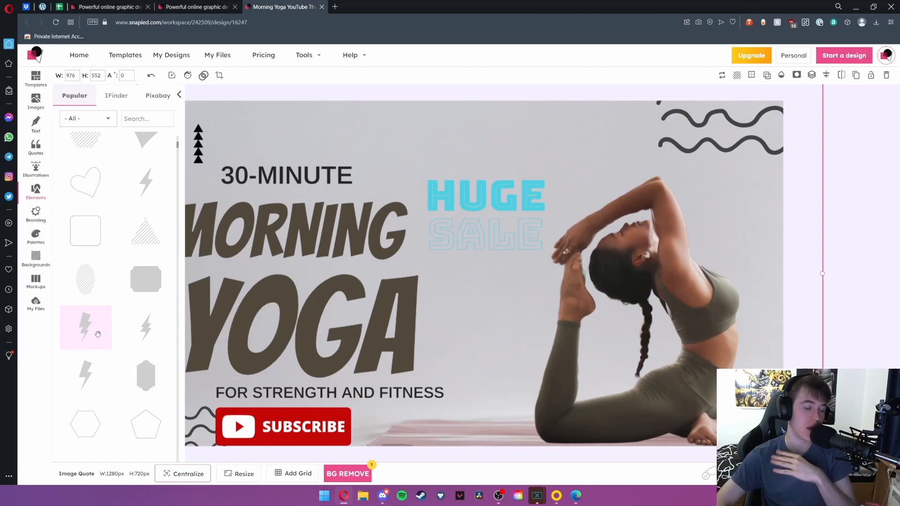
pyautogui.scroll(-3)
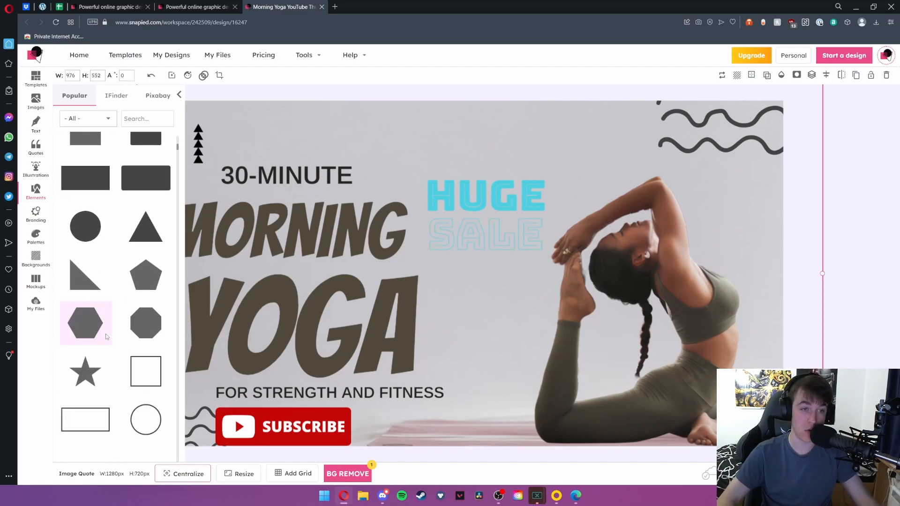
pyautogui.click(36, 215)
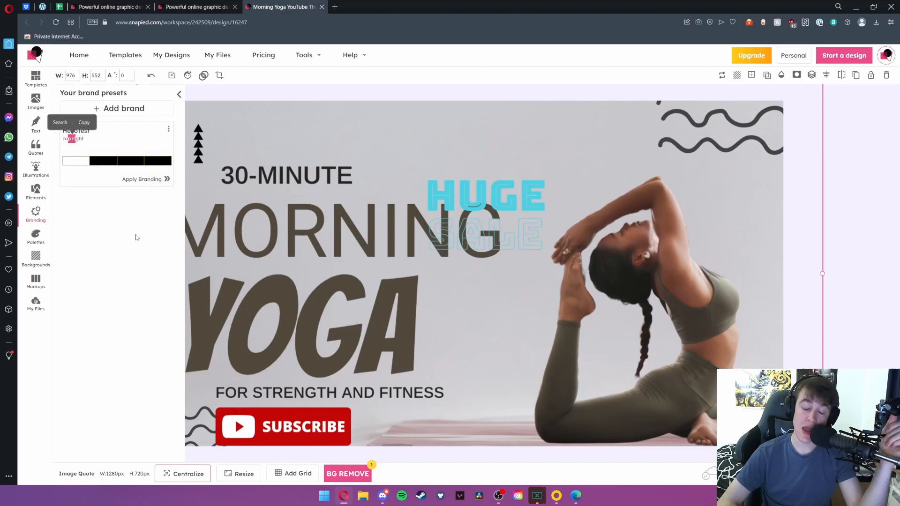
pyautogui.click(35, 236)
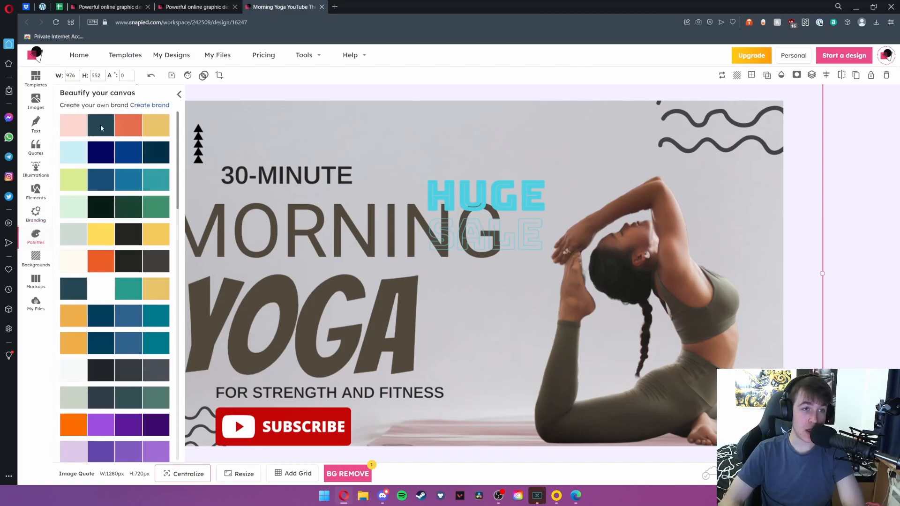
pyautogui.moveTo(100, 181)
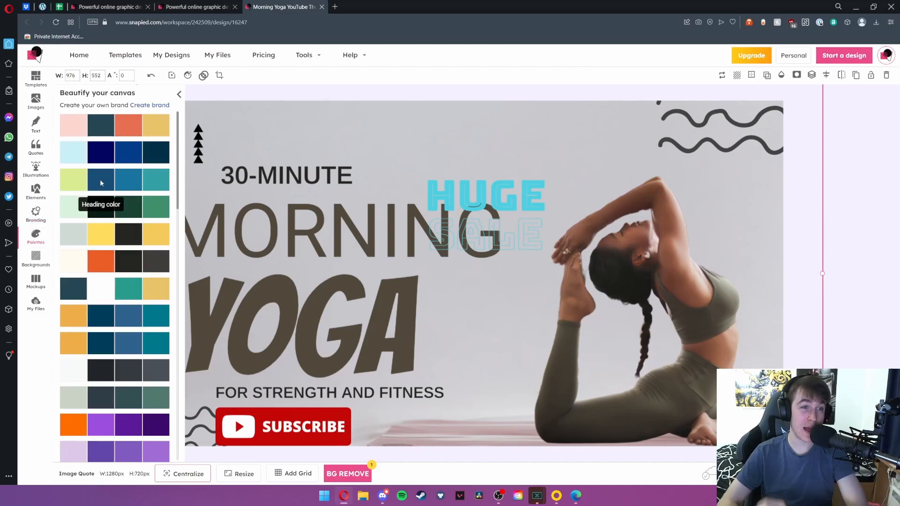
pyautogui.moveTo(105, 191)
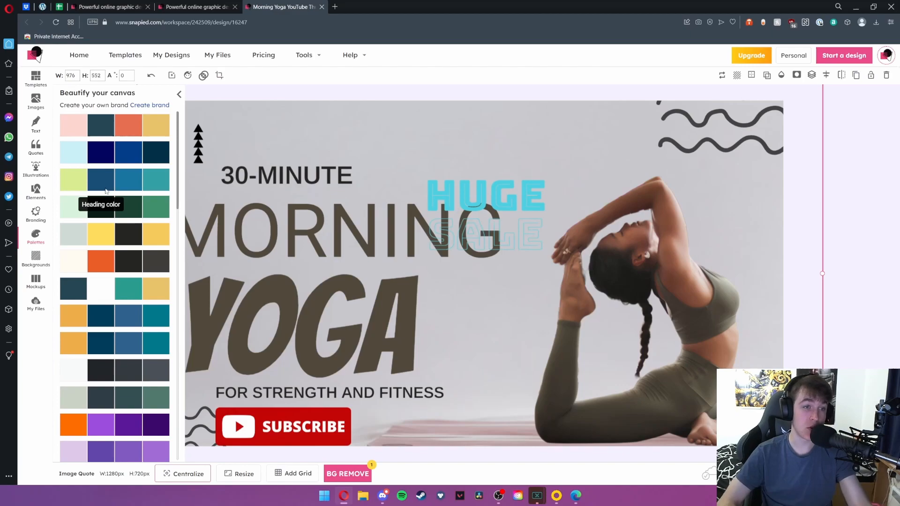
pyautogui.moveTo(107, 194)
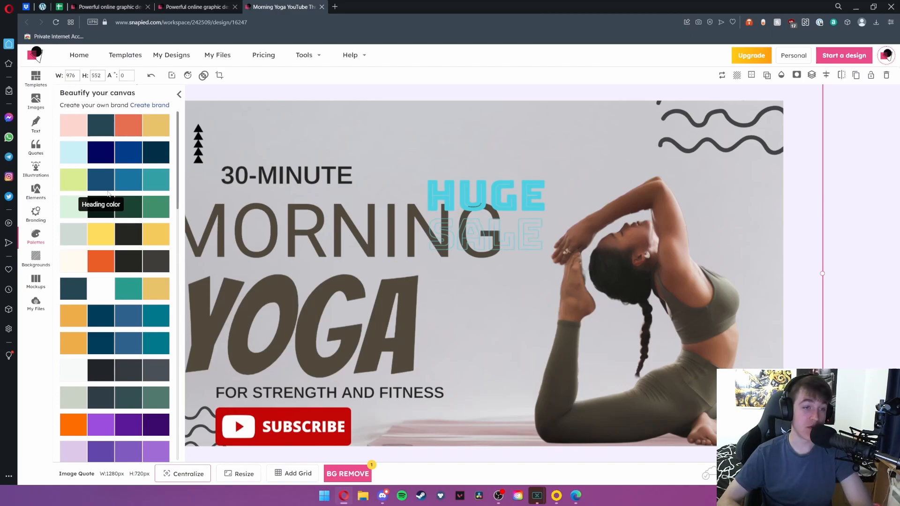
pyautogui.moveTo(106, 198)
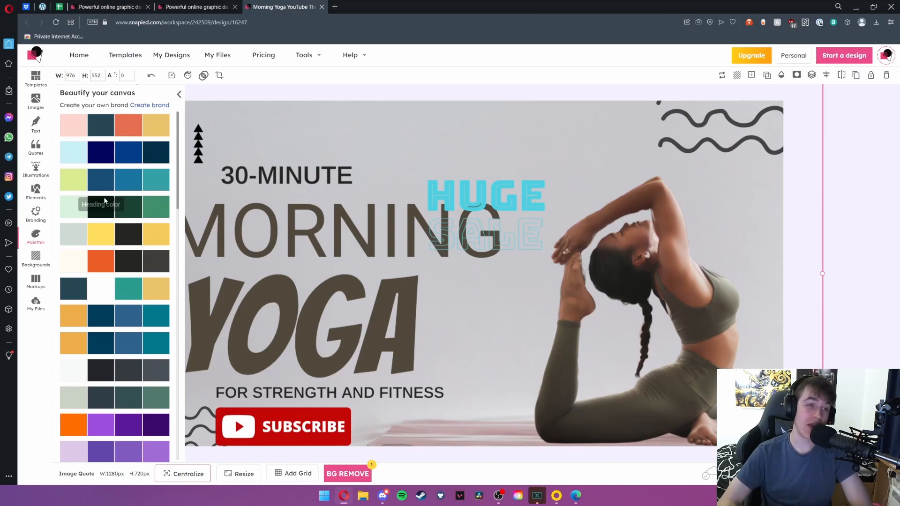
pyautogui.moveTo(117, 212)
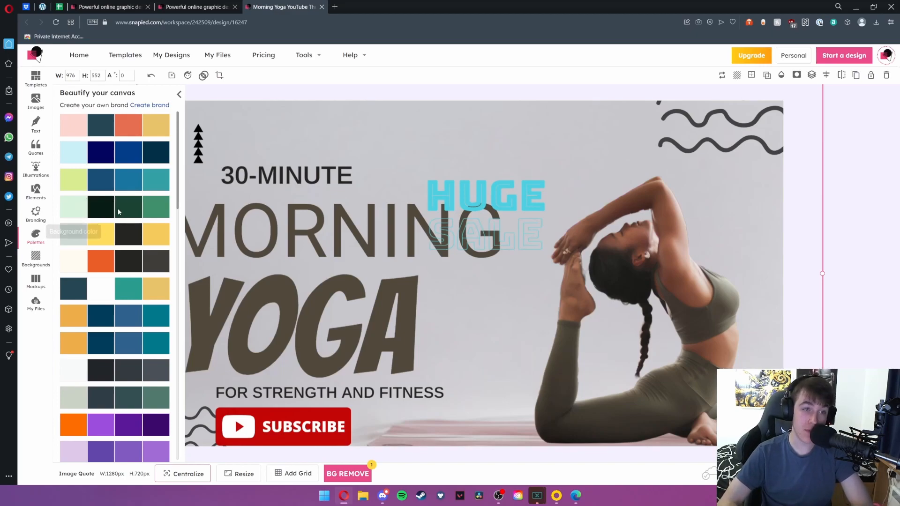
pyautogui.moveTo(148, 207)
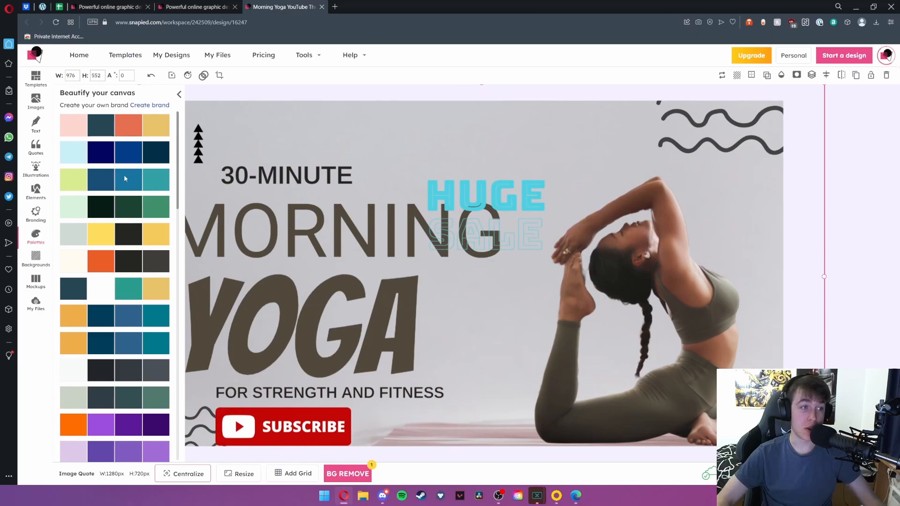
pyautogui.moveTo(109, 195)
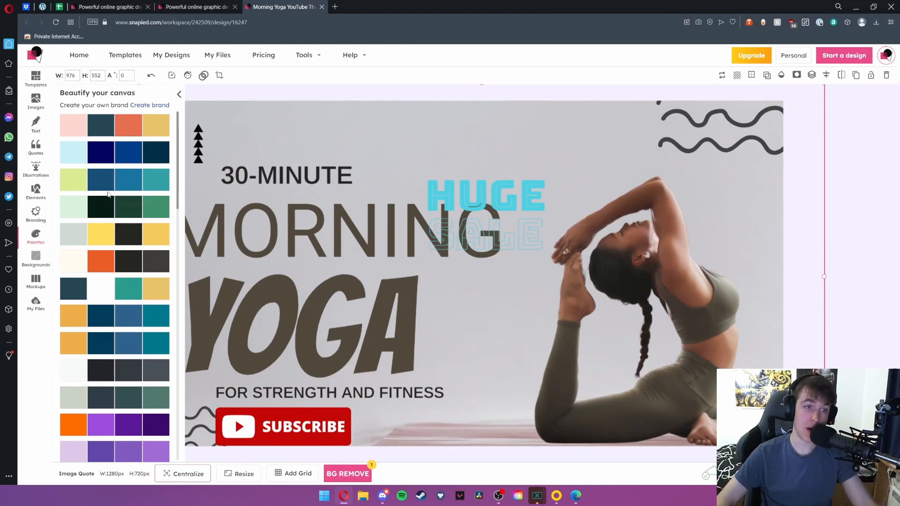
pyautogui.moveTo(142, 154)
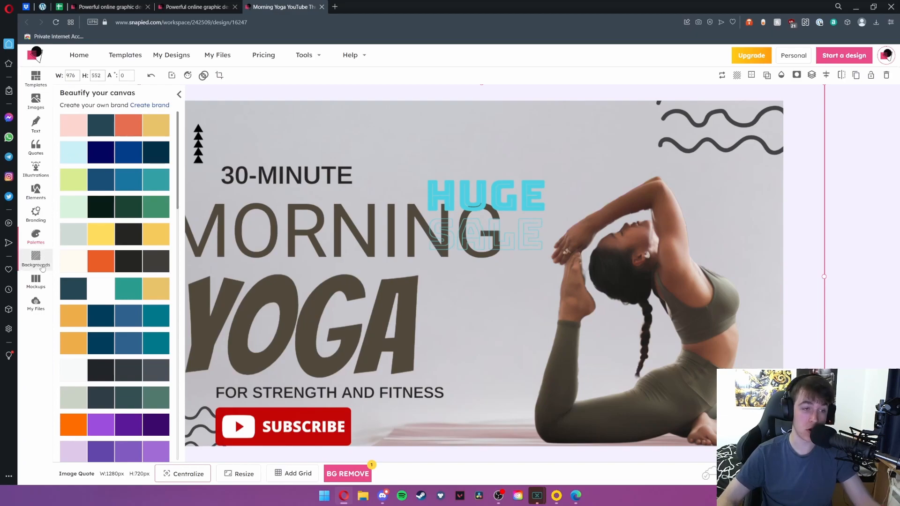
# - Browse the Backgrounds image library, then the Mockups designs library
pyautogui.click(36, 259)
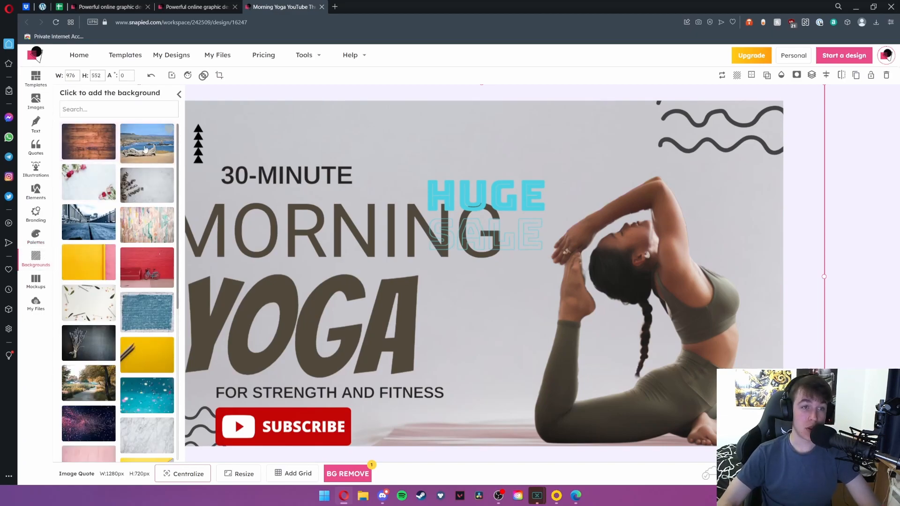
pyautogui.moveTo(89, 222)
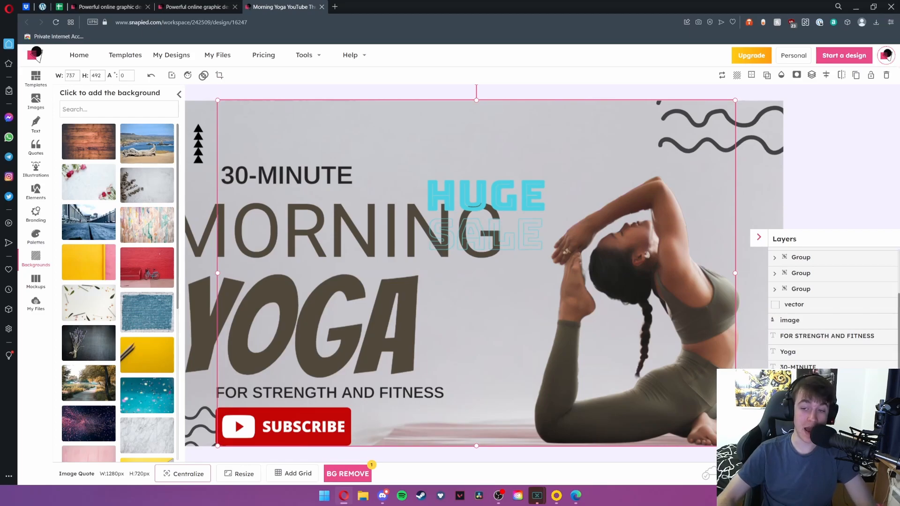
pyautogui.moveTo(825, 335)
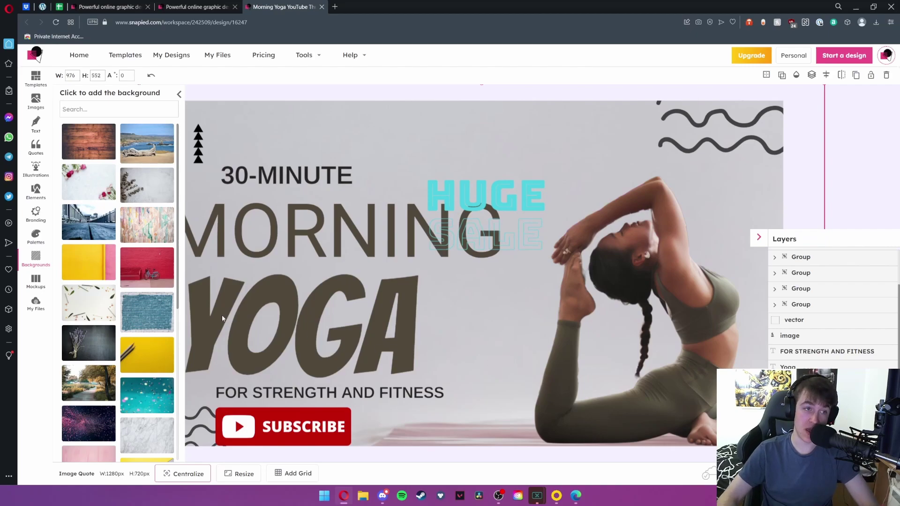
pyautogui.click(36, 281)
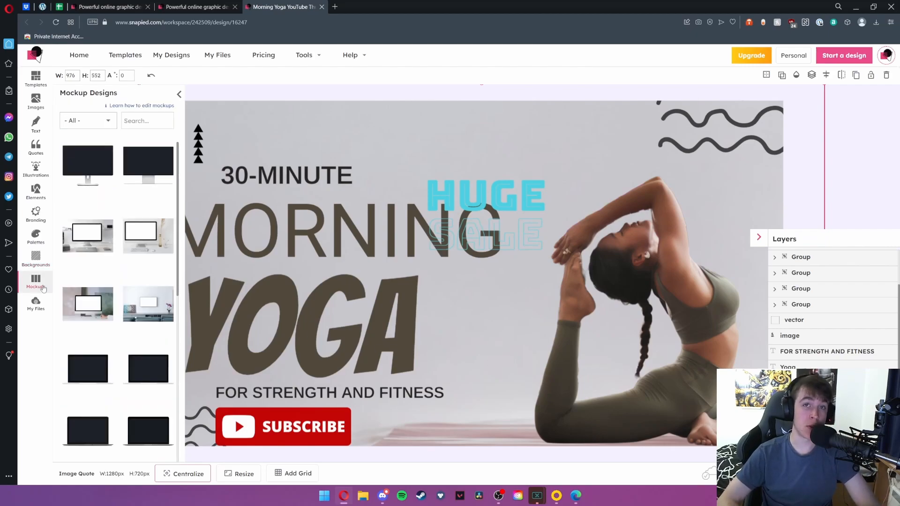
pyautogui.moveTo(286, 235)
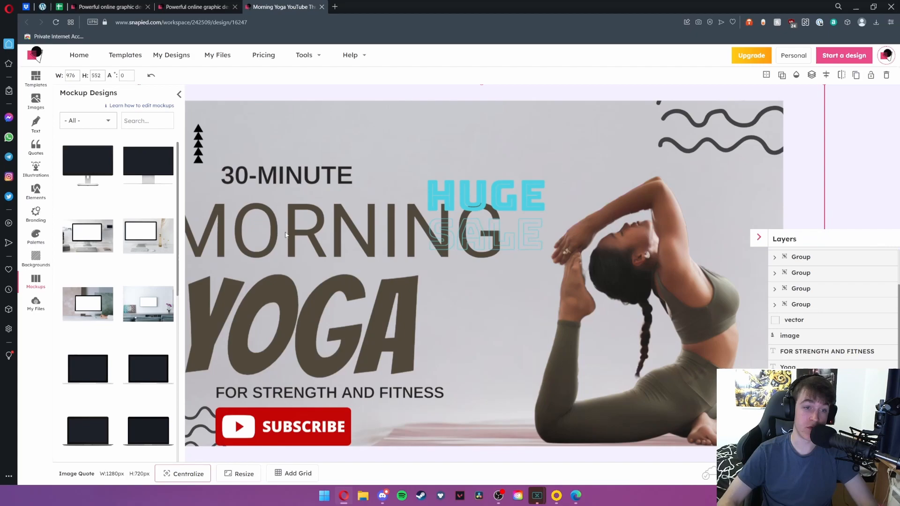
# - Browse the mockup device categories, then view the empty Uploads section under My Files
pyautogui.click(87, 120)
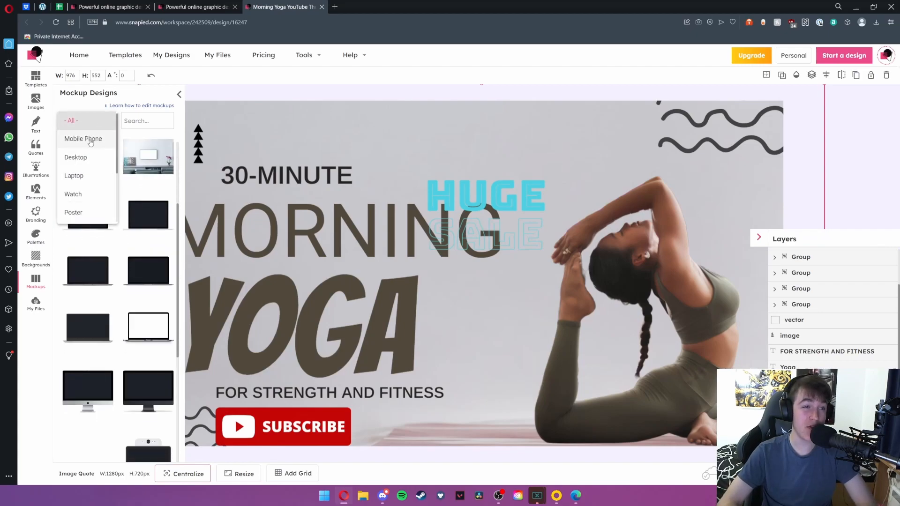
pyautogui.scroll(-3)
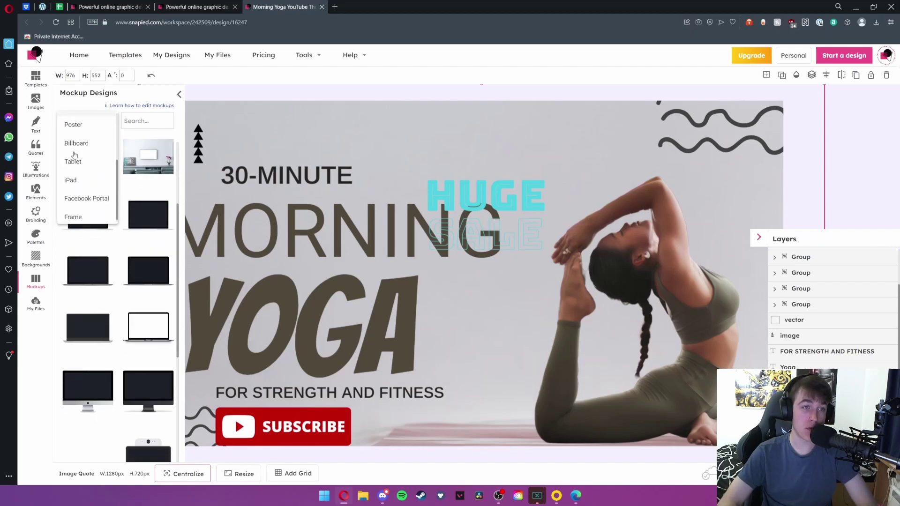
pyautogui.moveTo(73, 124)
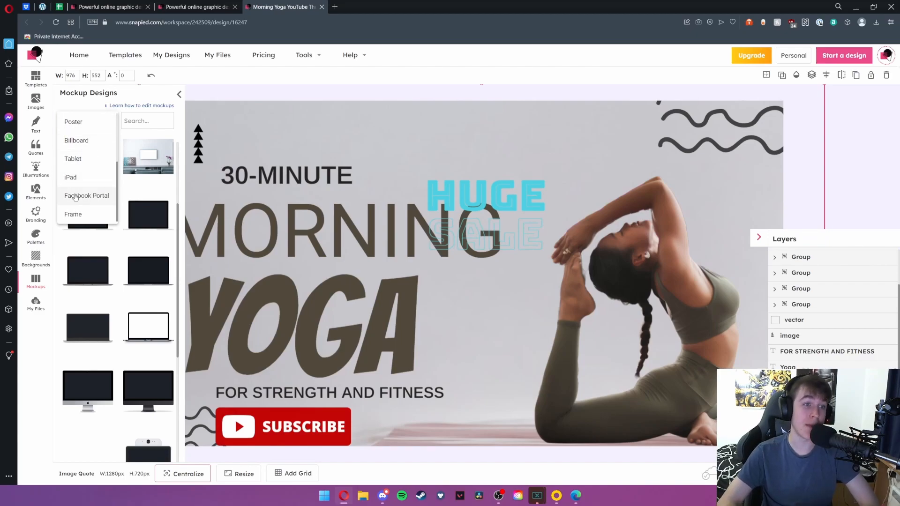
pyautogui.moveTo(73, 214)
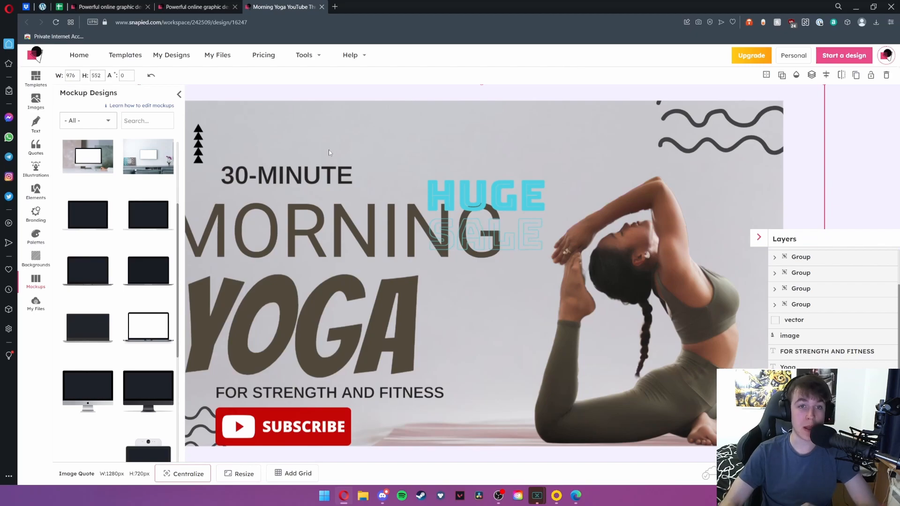
pyautogui.moveTo(410, 148)
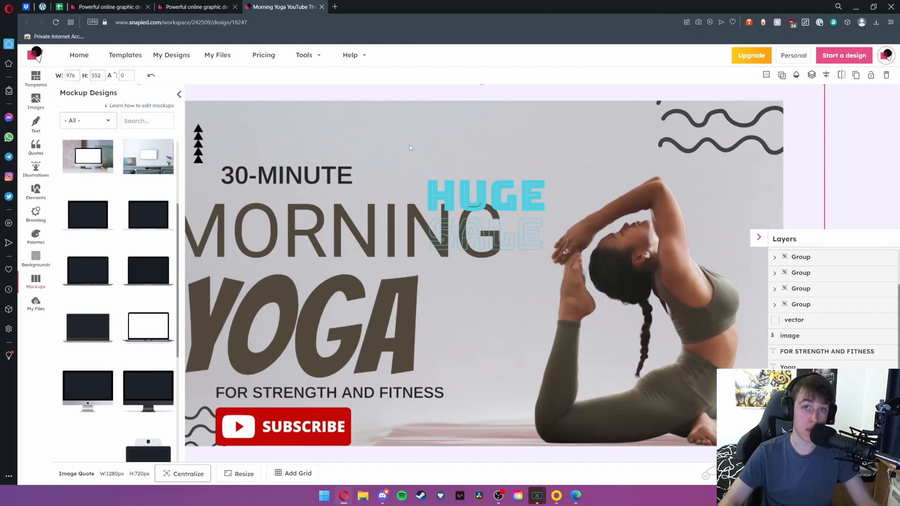
pyautogui.click(36, 304)
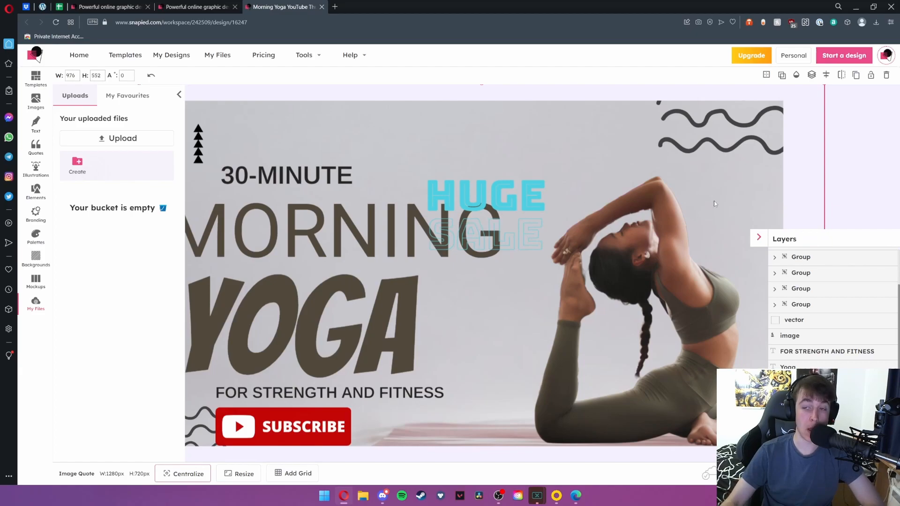
pyautogui.click(759, 238)
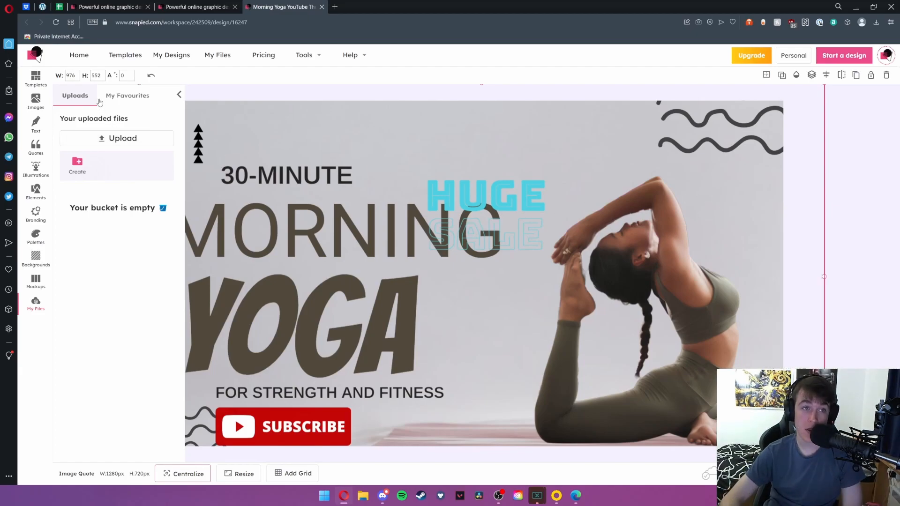
pyautogui.moveTo(333, 57)
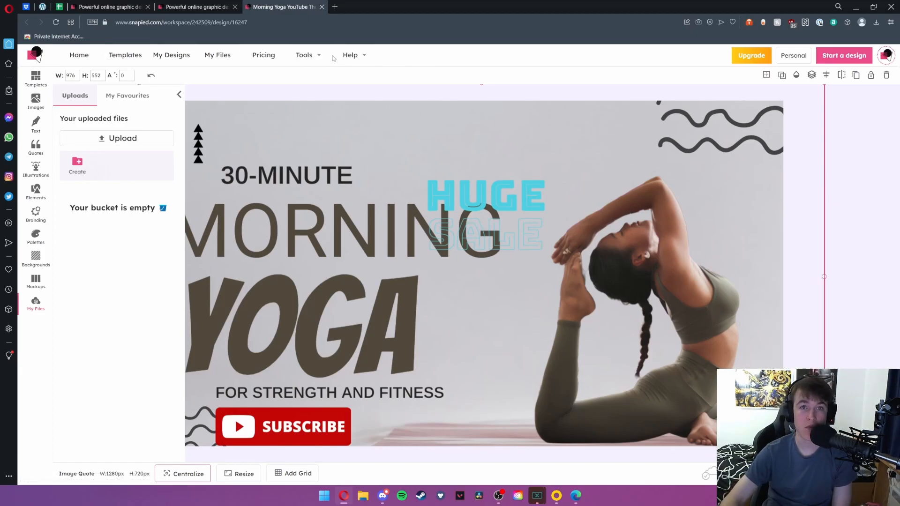
pyautogui.moveTo(179, 93)
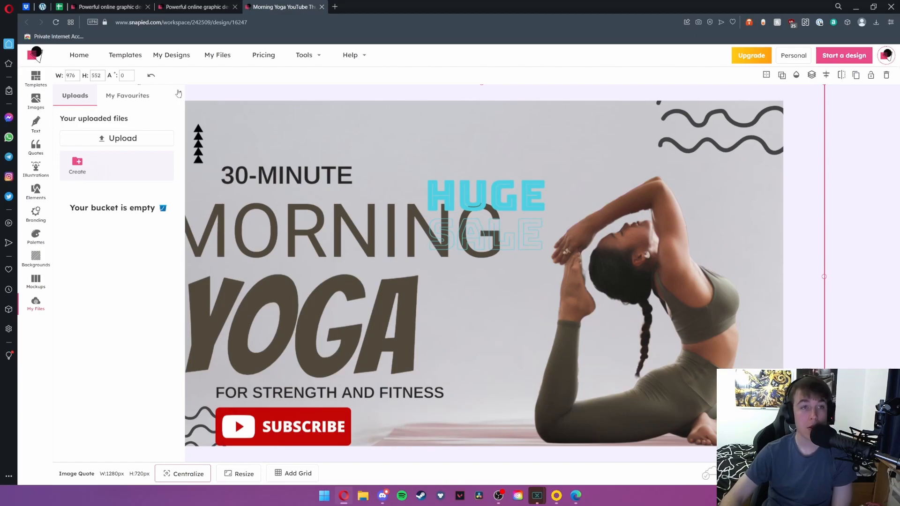
pyautogui.moveTo(80, 54)
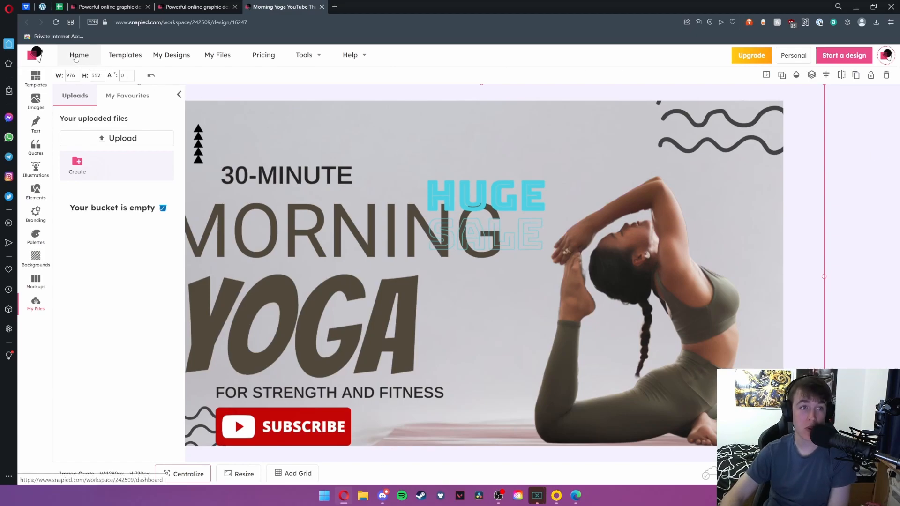
# - Exit the Morning Yoga editor to the dashboard home page via Home
pyautogui.click(79, 56)
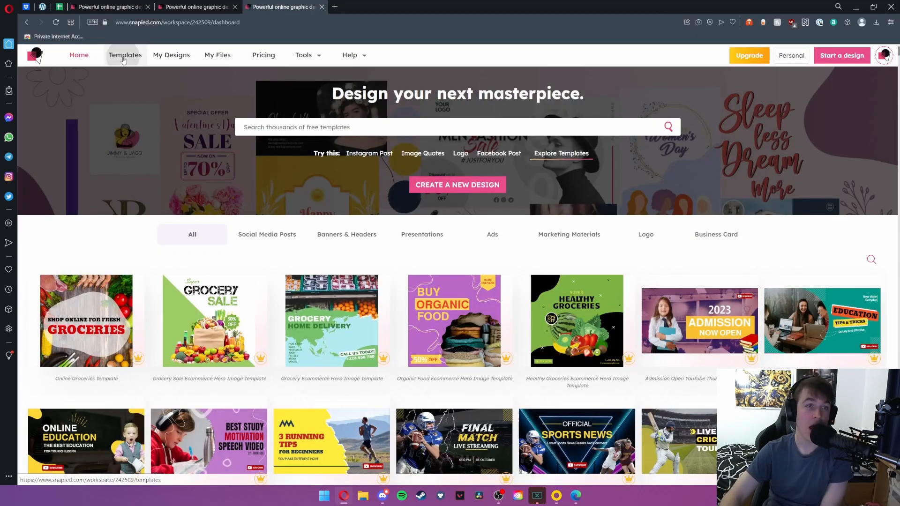
# - Browse the All Templates gallery, scrolling through it, then go to My Designs
pyautogui.click(125, 56)
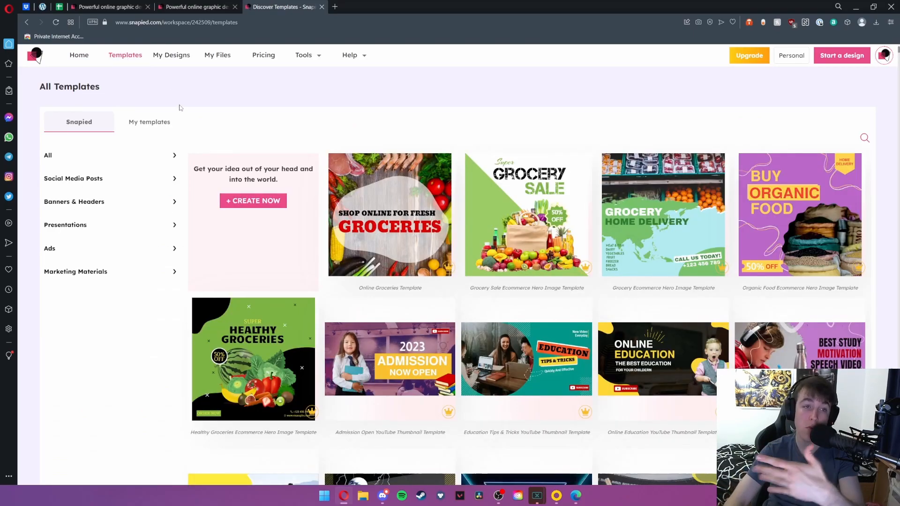
pyautogui.scroll(-3)
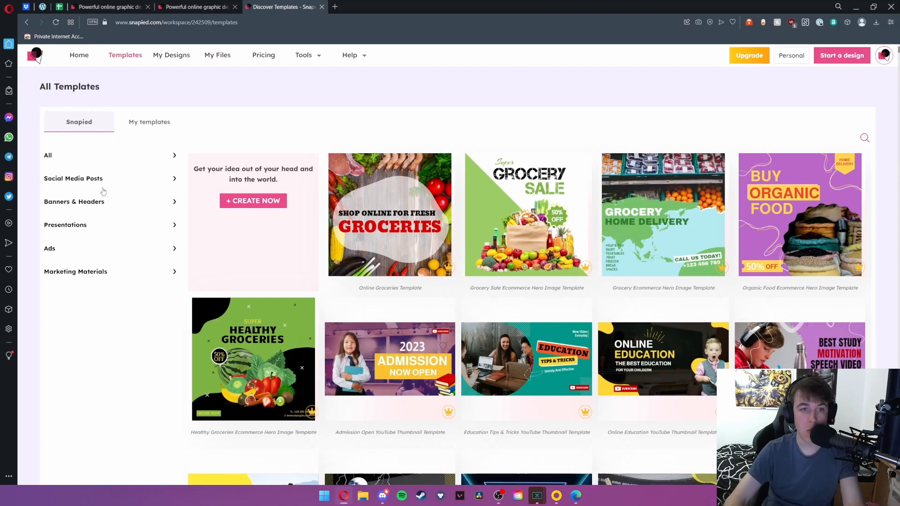
pyautogui.moveTo(81, 179)
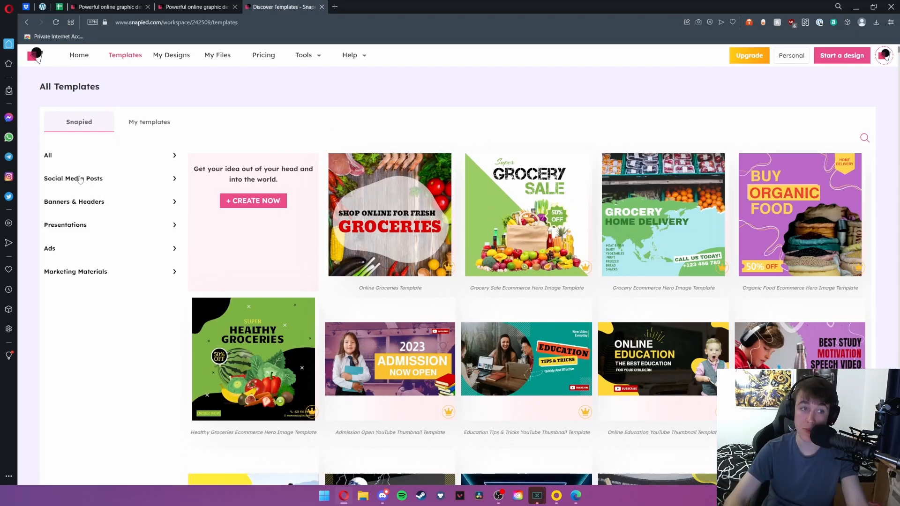
pyautogui.moveTo(59, 247)
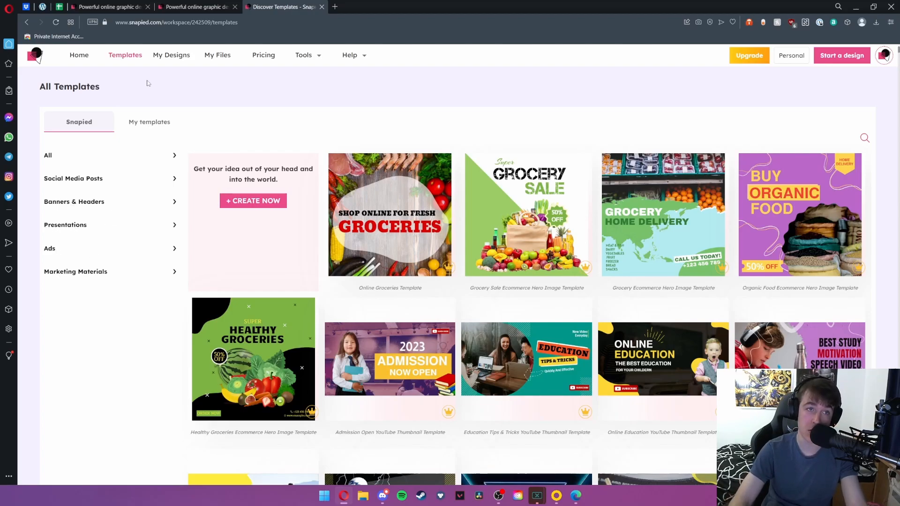
pyautogui.click(149, 122)
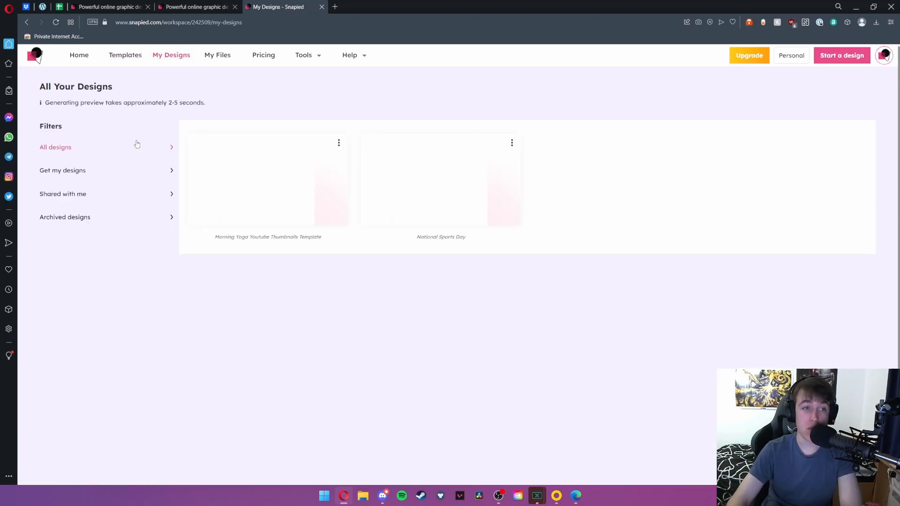
pyautogui.moveTo(287, 204)
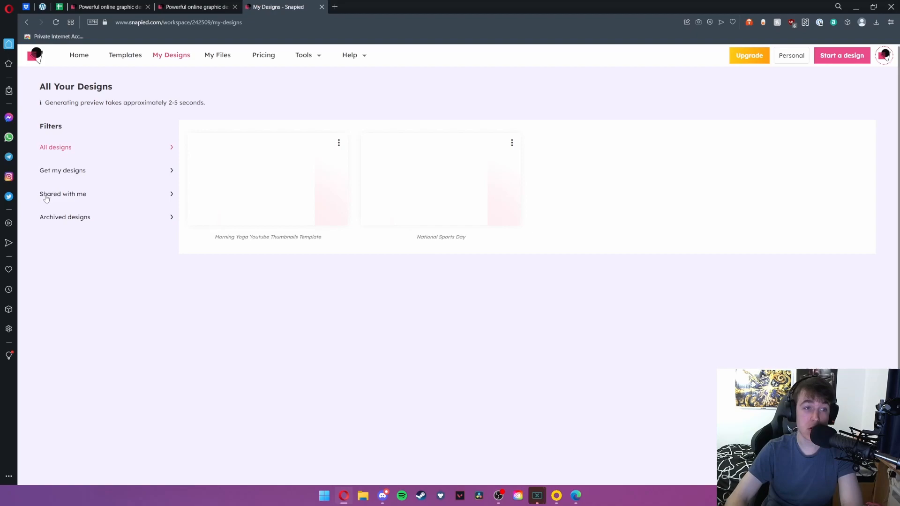
pyautogui.moveTo(89, 217)
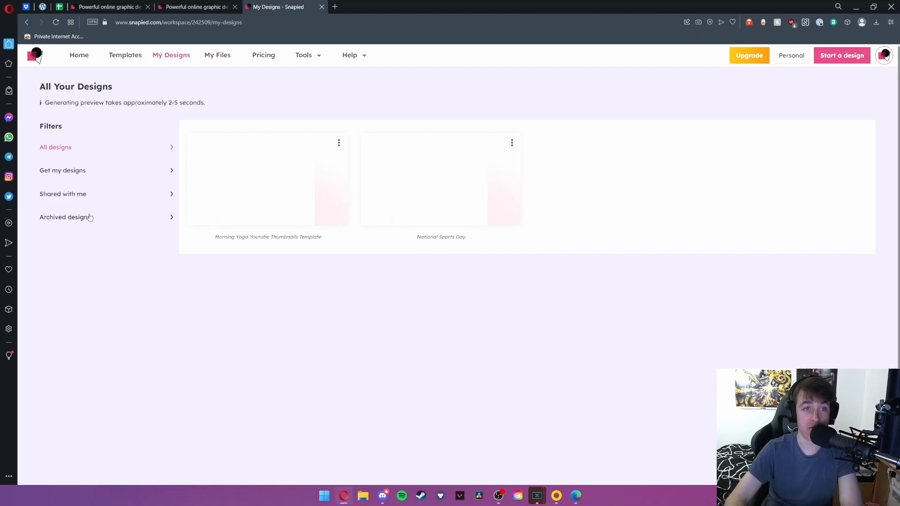
# - Go to the Your files page from the My Designs overview
pyautogui.click(217, 55)
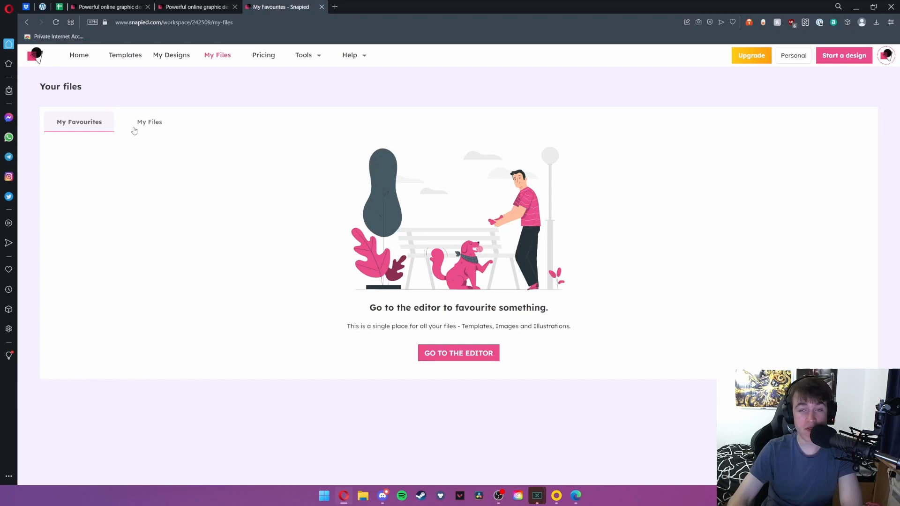
pyautogui.moveTo(437, 325)
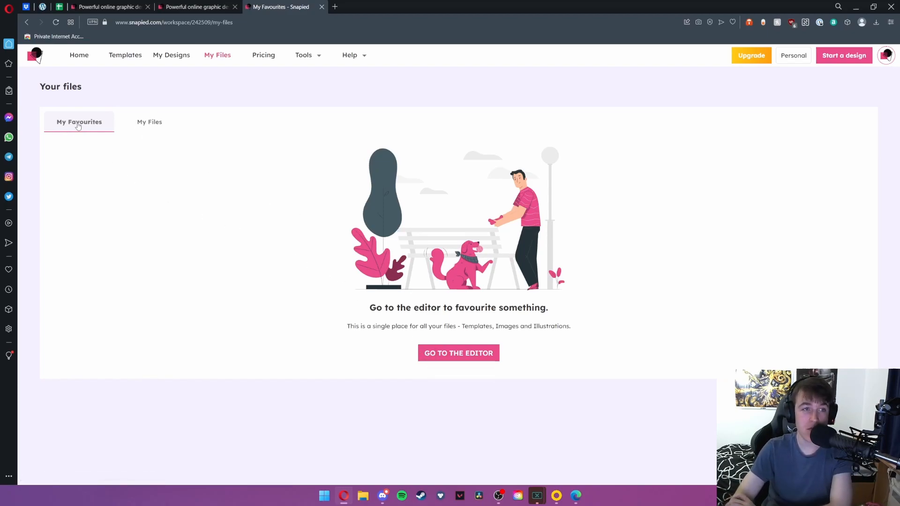
# - Switch from My Favourites to the My Files tab to view the empty upload bucket
pyautogui.click(149, 122)
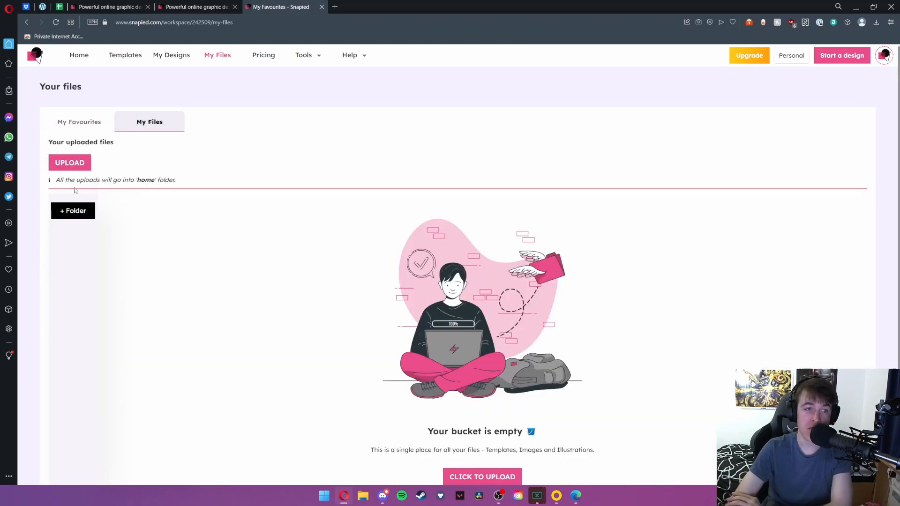
pyautogui.moveTo(263, 55)
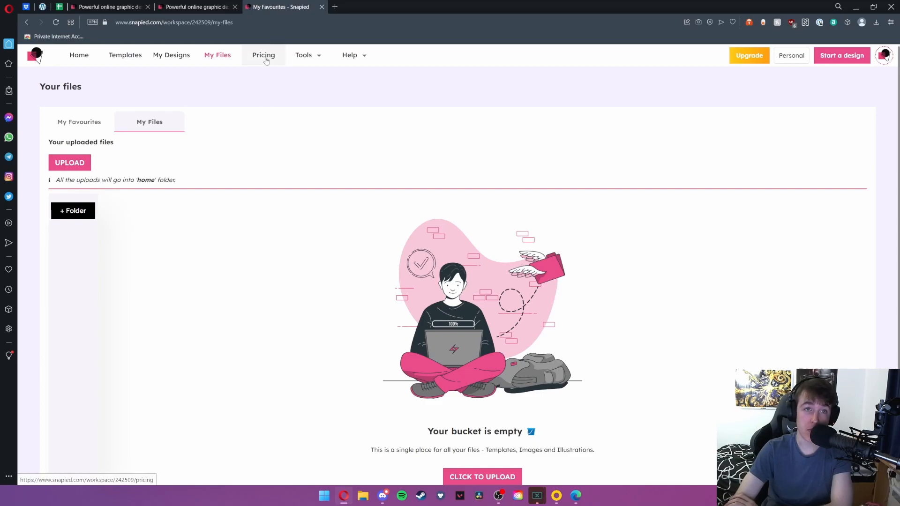
pyautogui.click(303, 56)
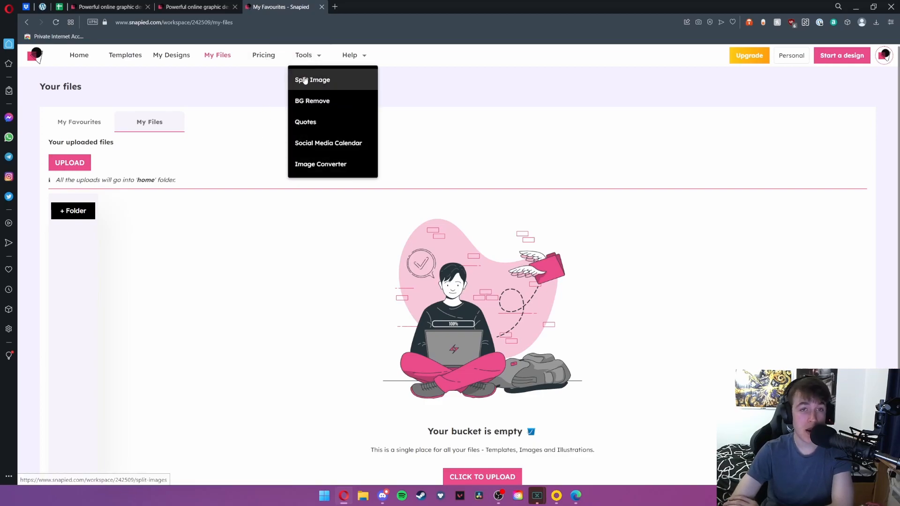
pyautogui.moveTo(312, 100)
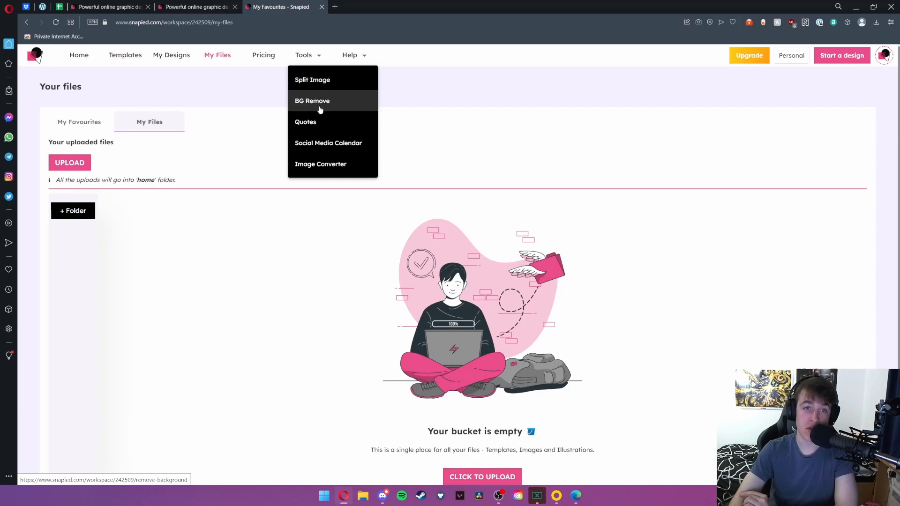
pyautogui.moveTo(327, 143)
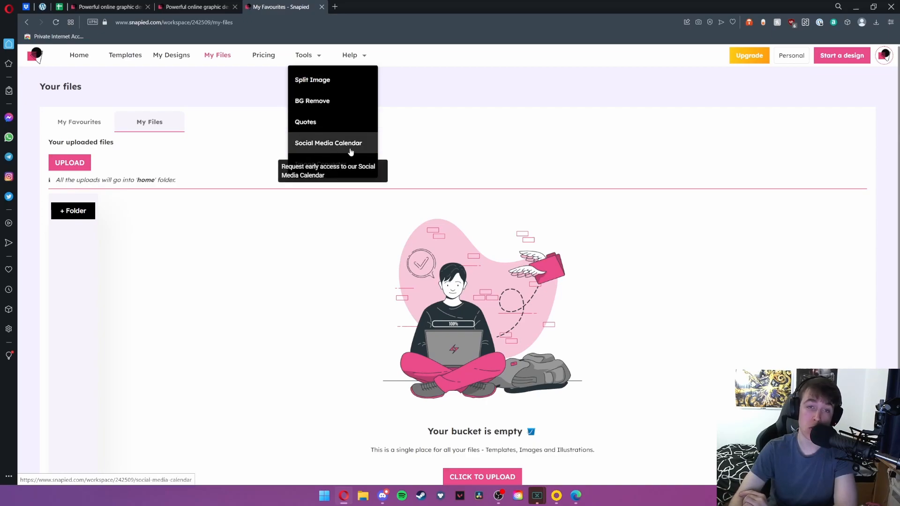
pyautogui.moveTo(371, 227)
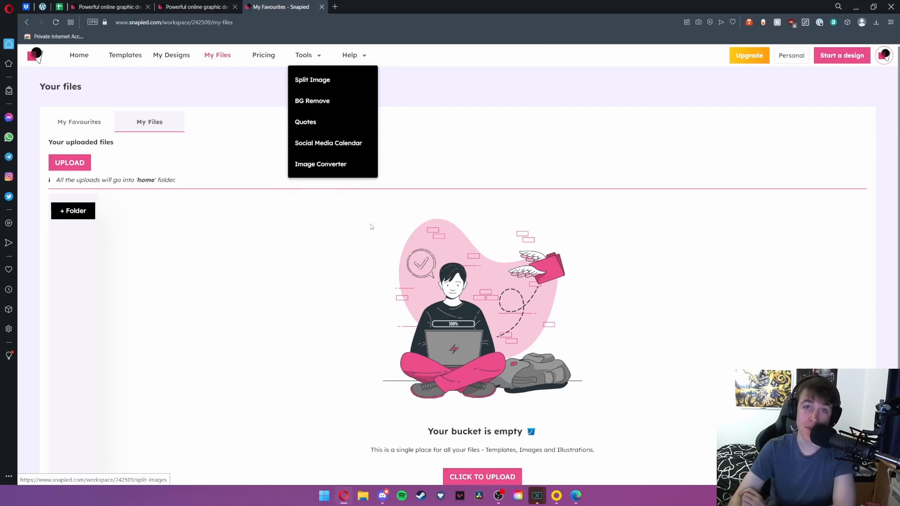
pyautogui.click(349, 56)
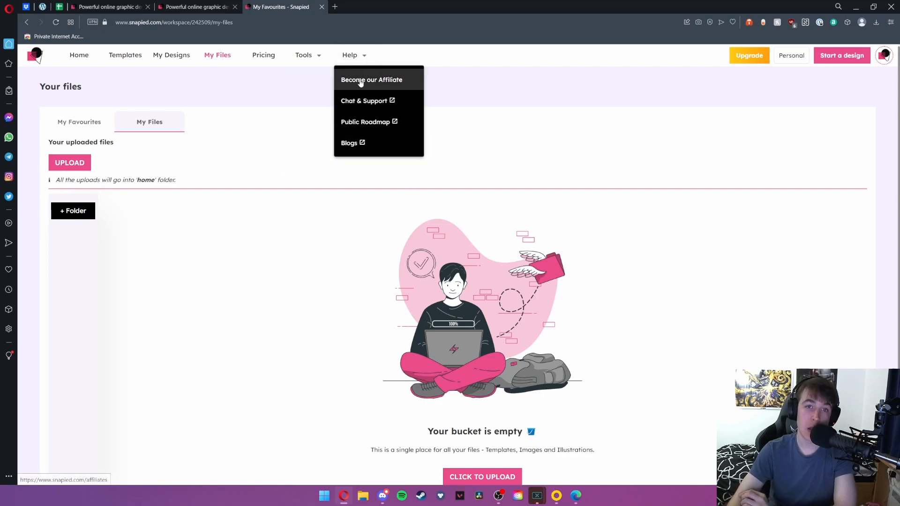
pyautogui.moveTo(364, 100)
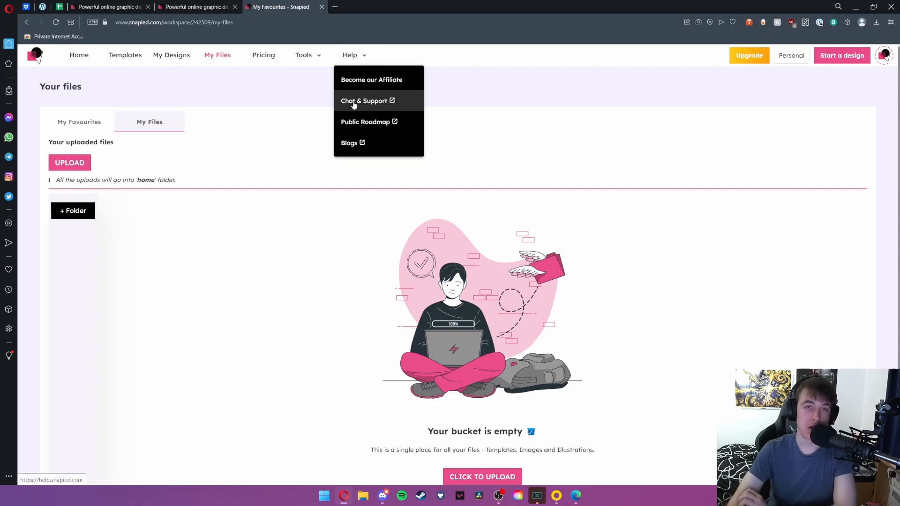
pyautogui.moveTo(364, 125)
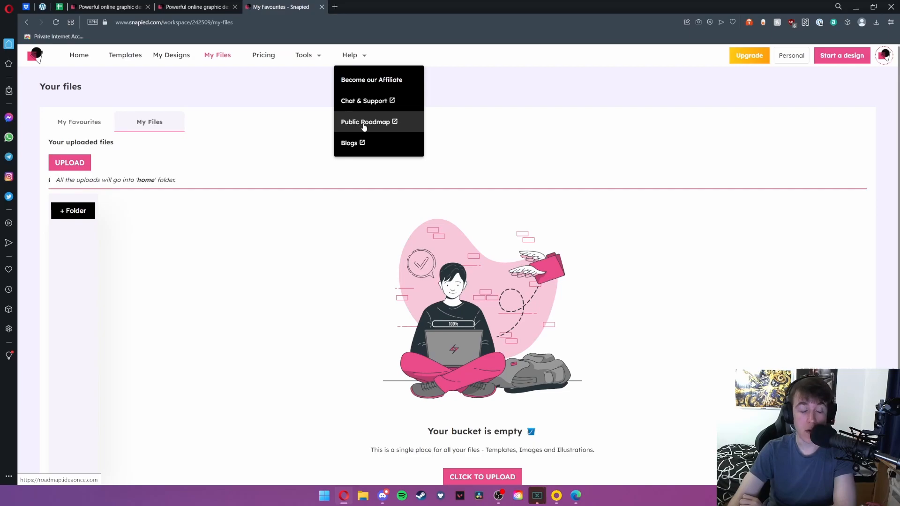
pyautogui.moveTo(399, 127)
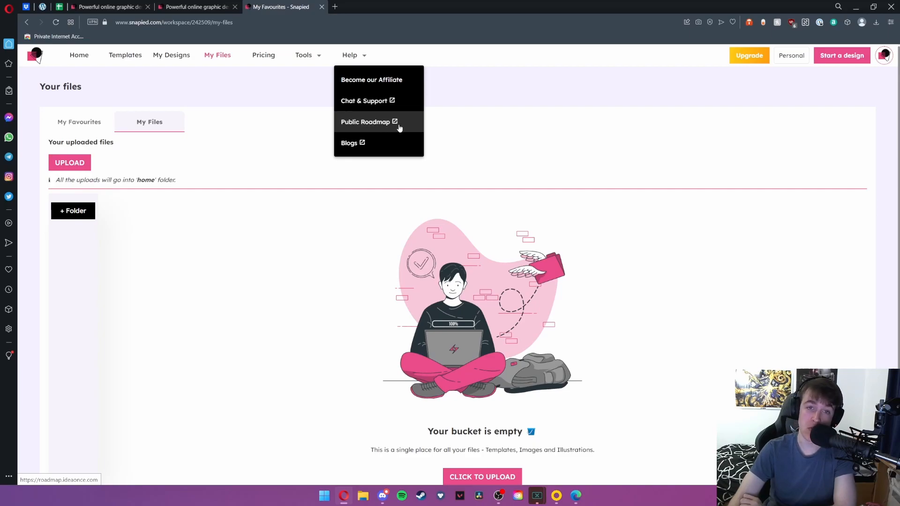
pyautogui.moveTo(412, 147)
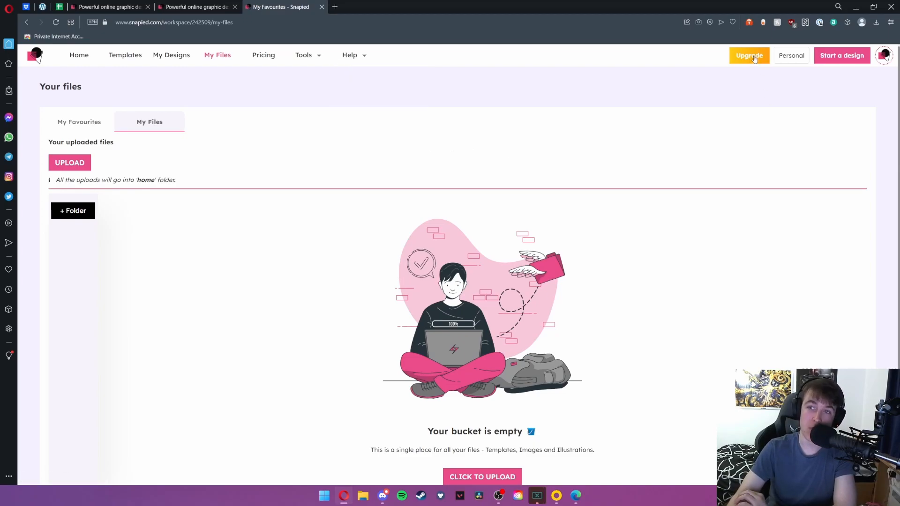
pyautogui.moveTo(790, 70)
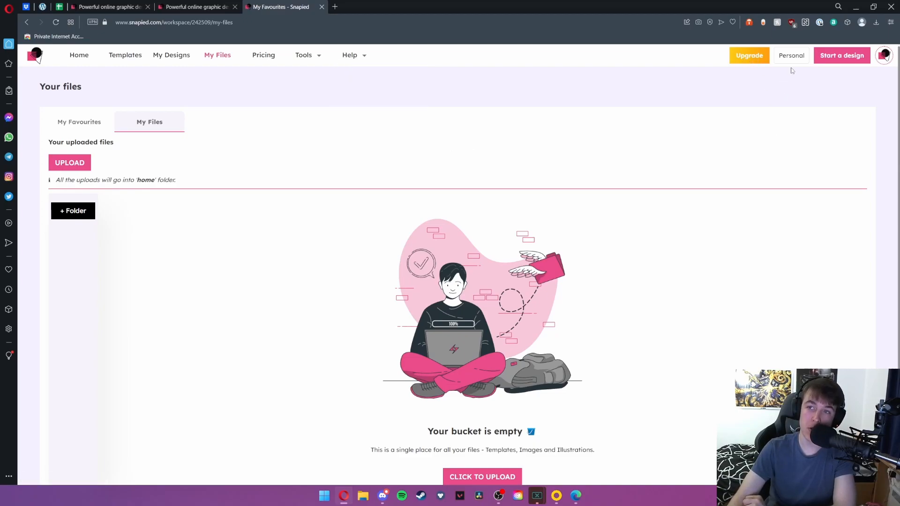
pyautogui.moveTo(837, 73)
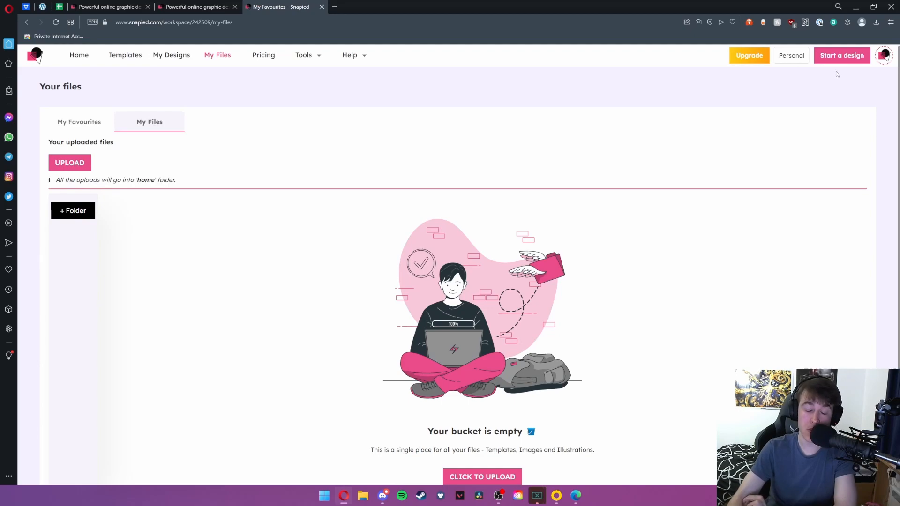